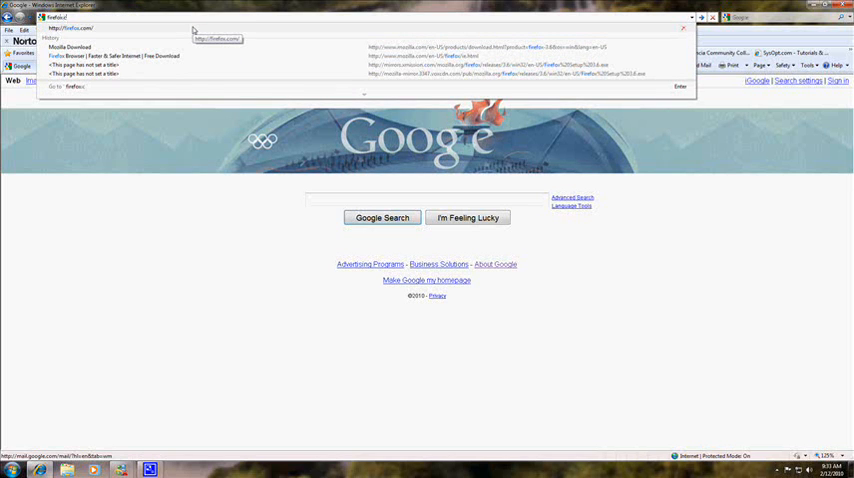
# Step: Download and save the Firefox 3.6 installer from the Mozilla download page
pyautogui.press('Return')
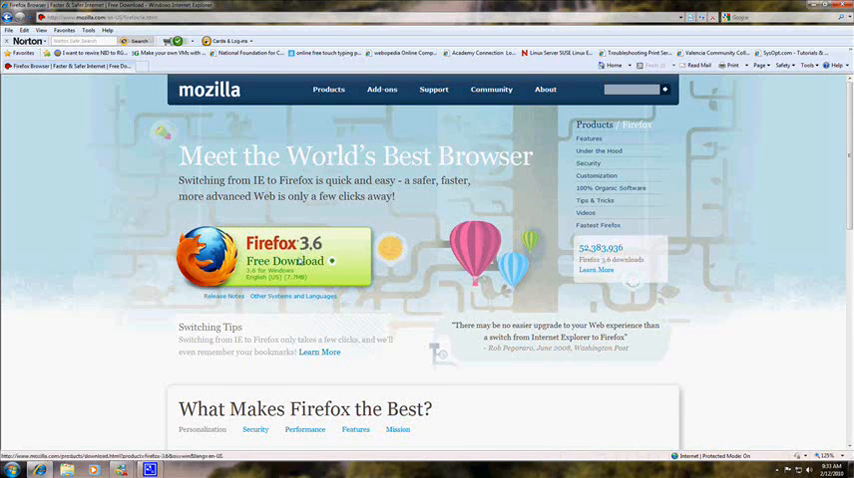
pyautogui.click(284, 260)
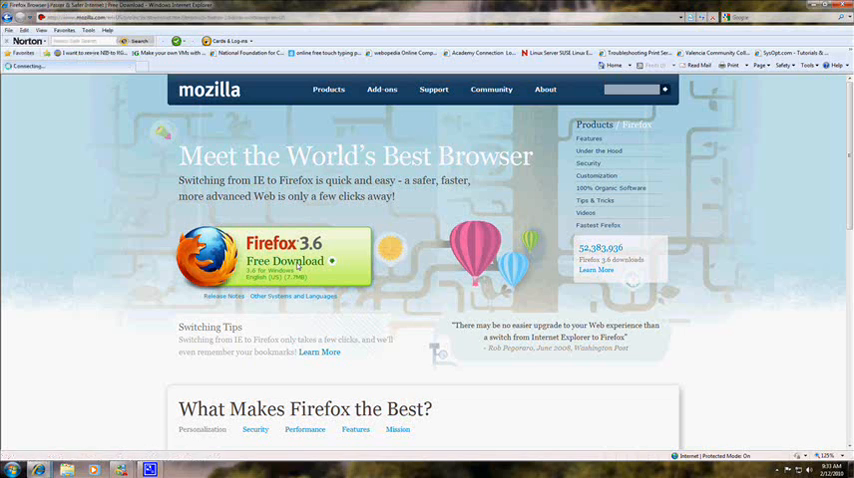
pyautogui.click(284, 260)
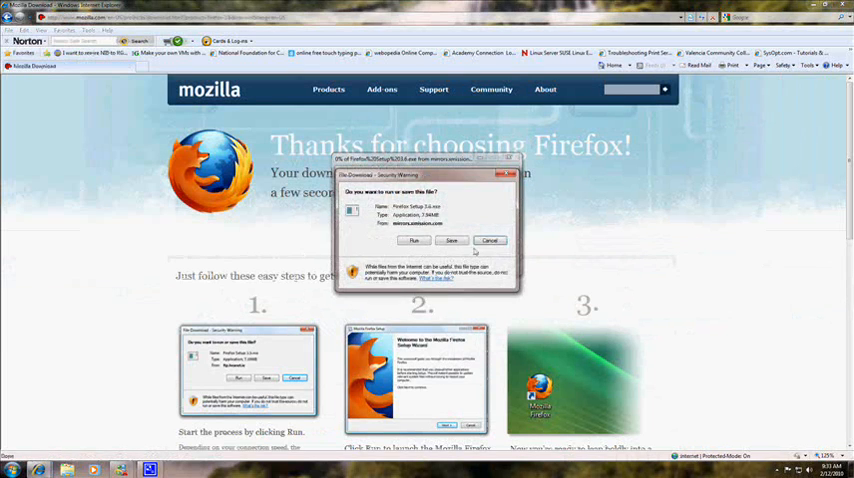
pyautogui.click(452, 240)
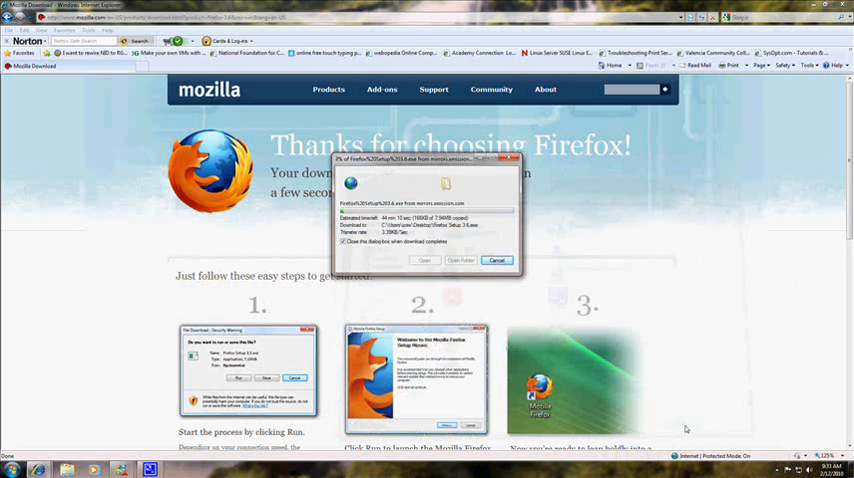
# Step: Close the finished download window and return to the Google home page
pyautogui.click(496, 260)
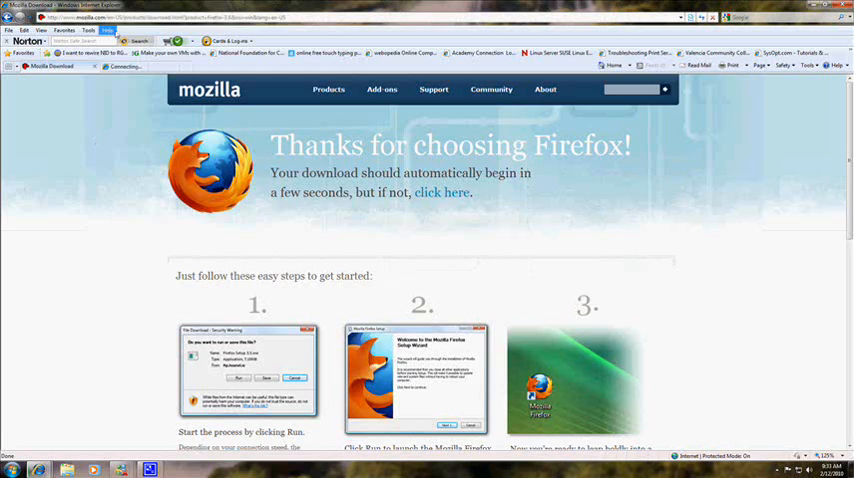
pyautogui.click(124, 66)
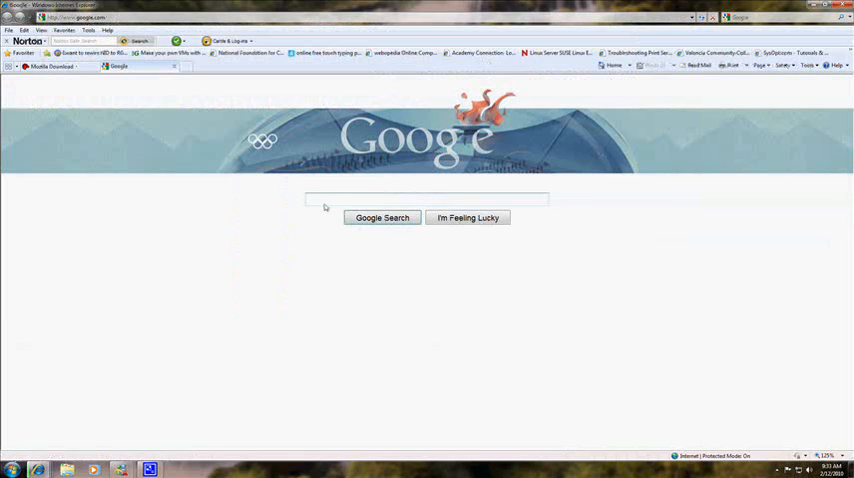
# Step: Search Google for gpg4win, open gpg4win.org and reach its Download section for the 2.0.2 installer
pyautogui.write('gpg')
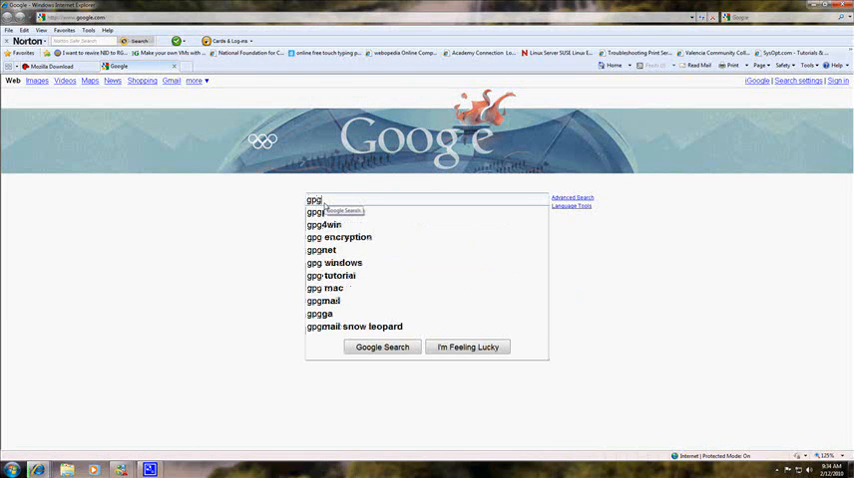
pyautogui.click(324, 224)
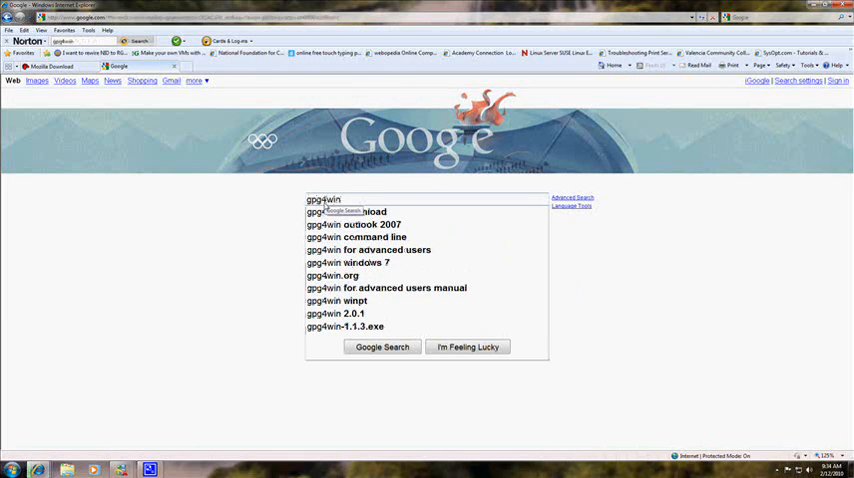
pyautogui.click(382, 346)
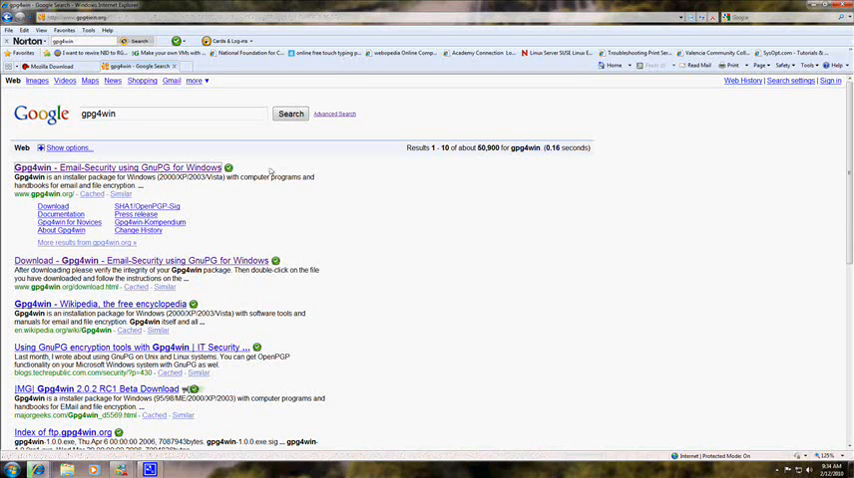
pyautogui.click(116, 168)
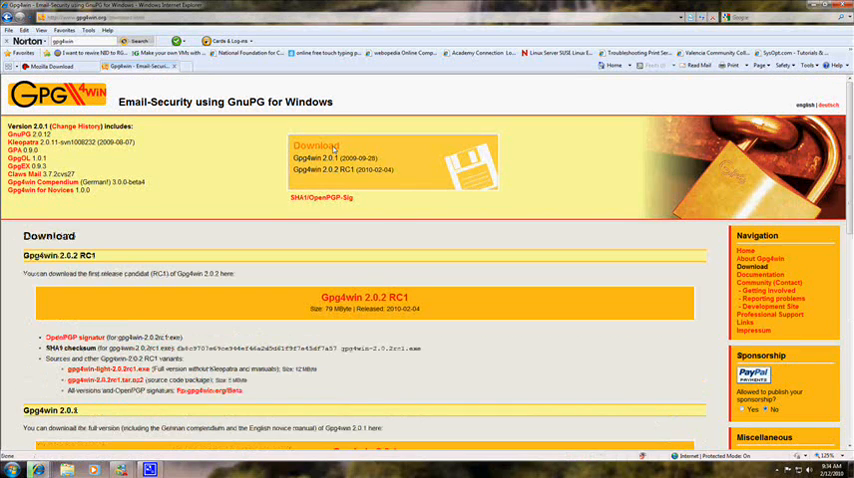
pyautogui.scroll(-3)
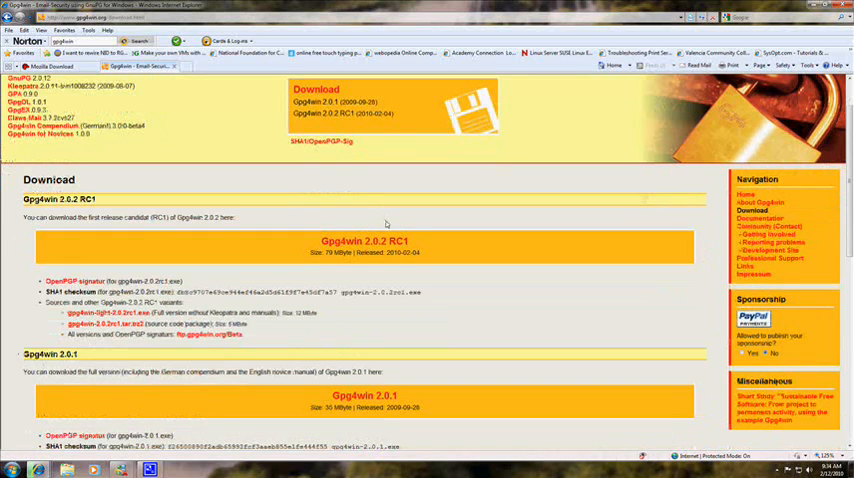
pyautogui.scroll(-3)
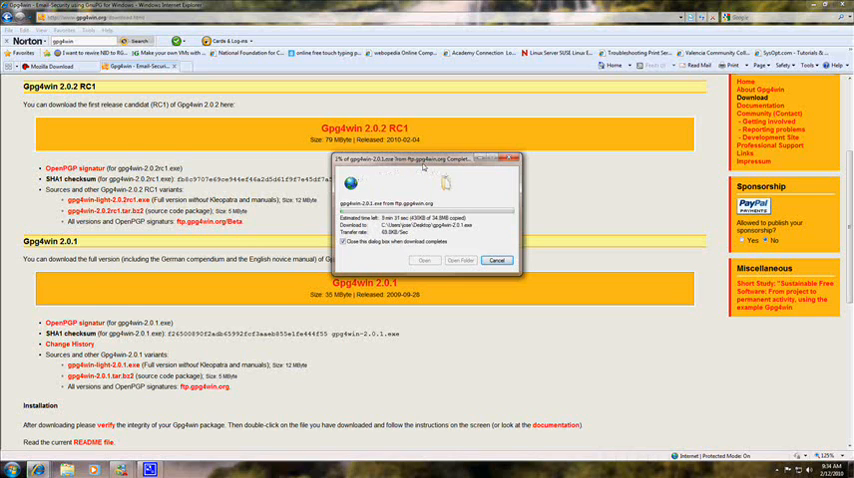
# Step: Run the downloaded Firefox installer with the Standard setup type through to Finish
pyautogui.click(496, 260)
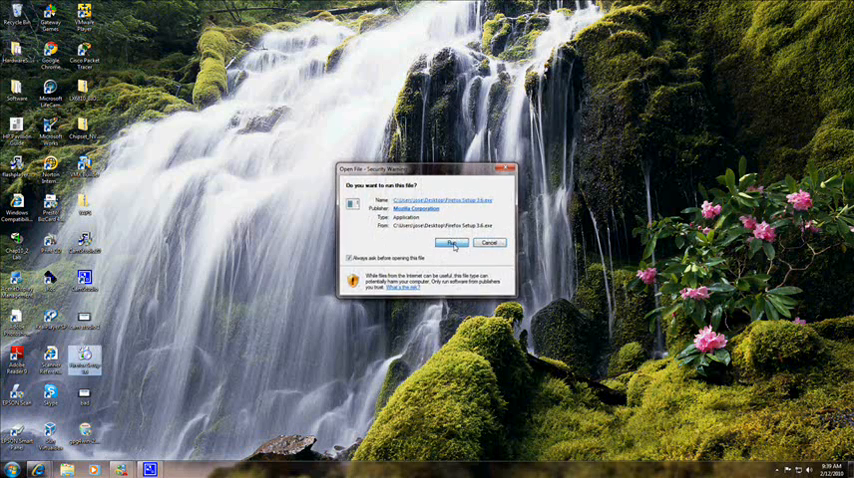
pyautogui.click(448, 244)
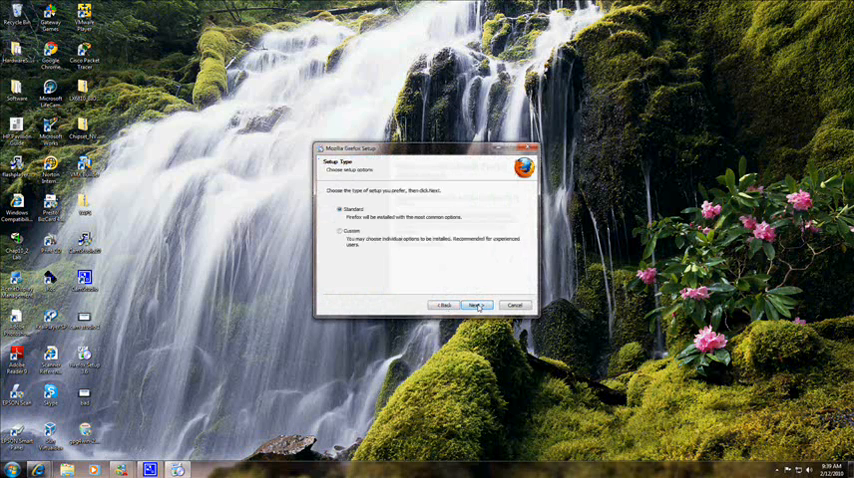
pyautogui.click(476, 304)
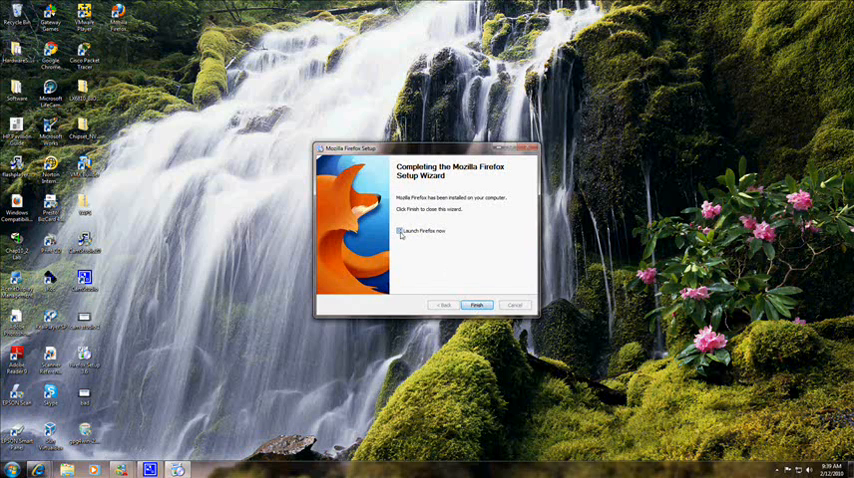
pyautogui.click(476, 304)
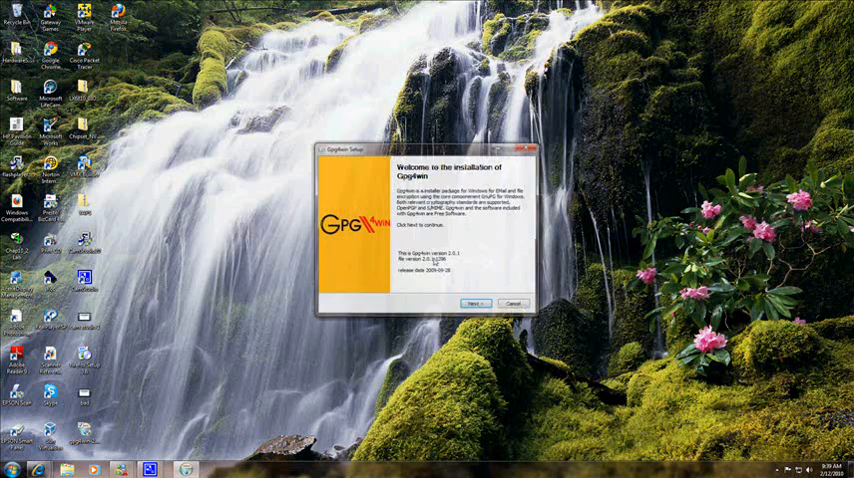
# Step: Install Gpg4win accepting the license and default components, then close the wizard
pyautogui.click(474, 304)
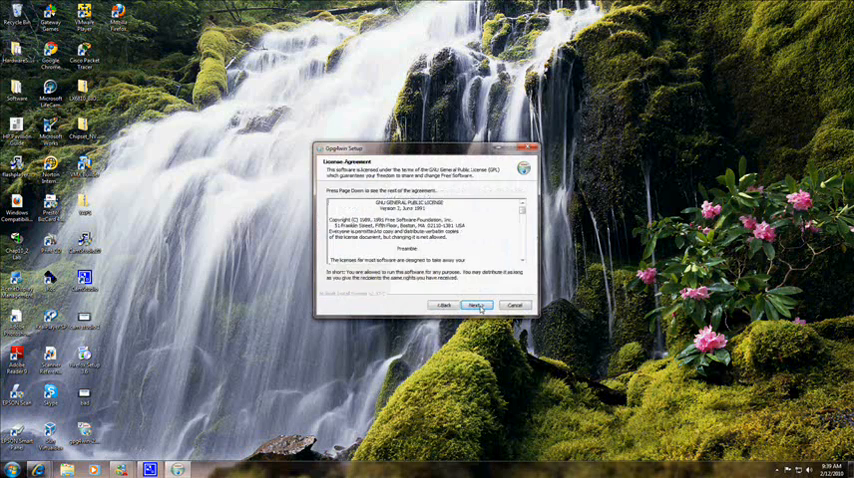
pyautogui.click(476, 304)
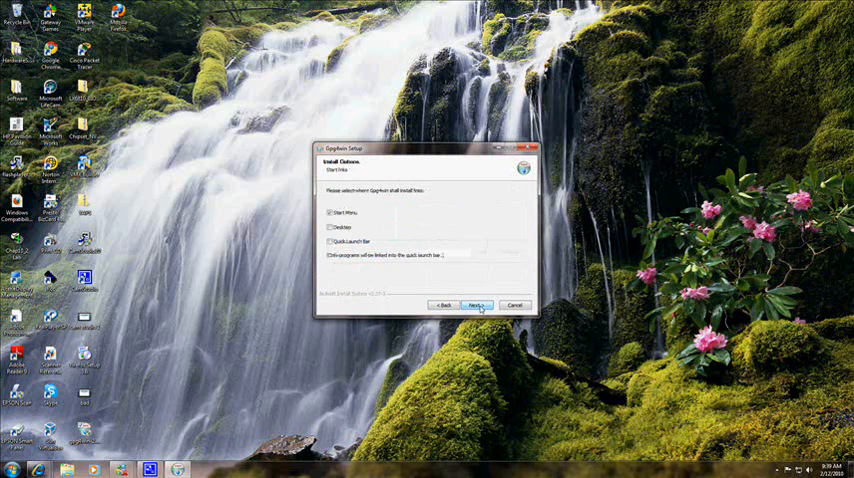
pyautogui.click(476, 304)
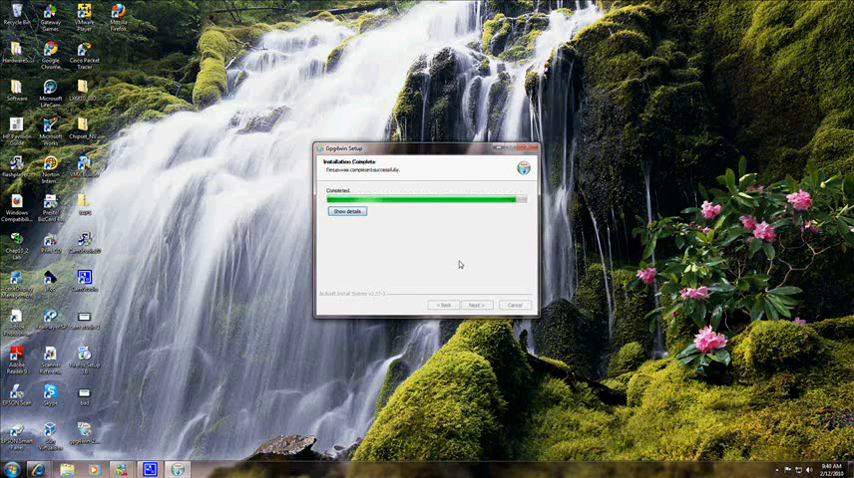
pyautogui.click(476, 304)
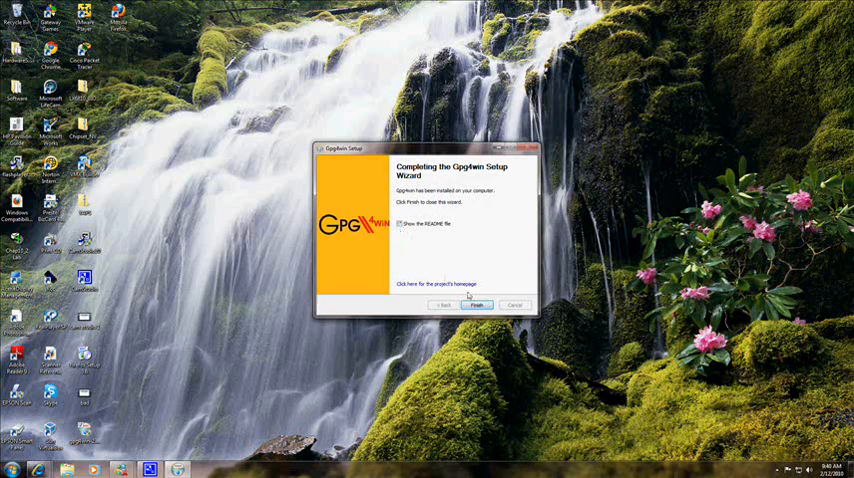
pyautogui.click(476, 304)
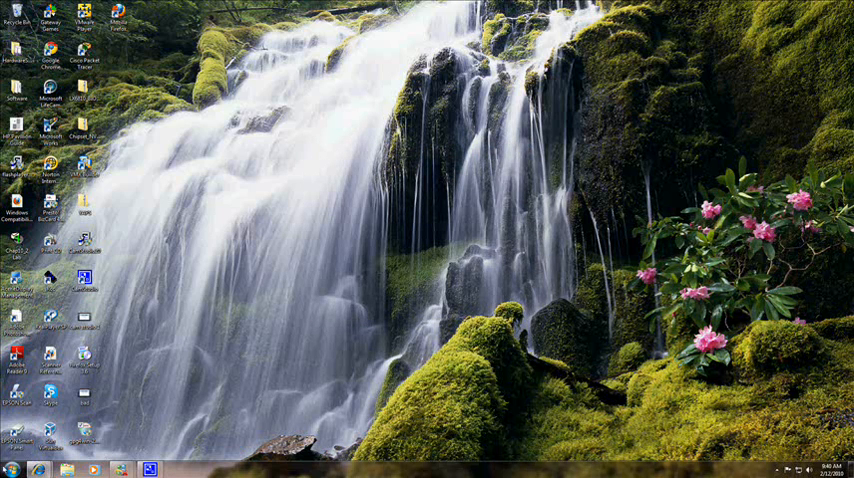
# Step: Launch Mozilla Firefox from the Start menu search ('fire') and show its start page
pyautogui.click(16, 468)
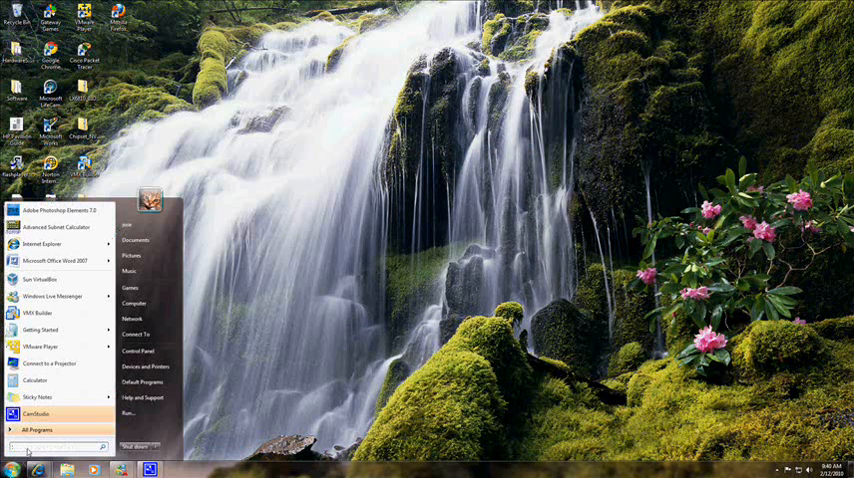
pyautogui.write('fire')
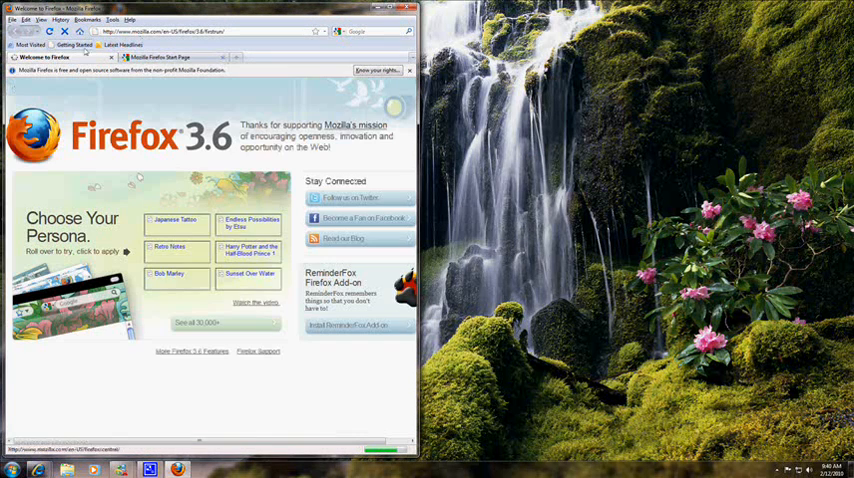
pyautogui.click(160, 56)
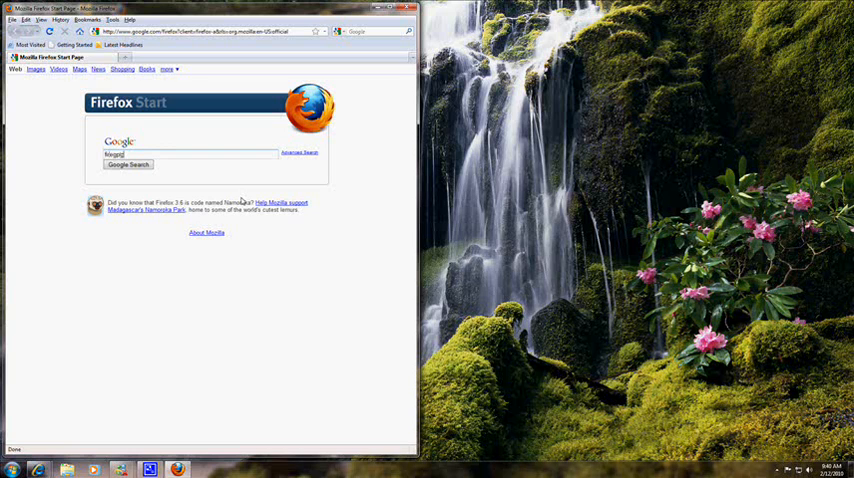
# Step: Download and install the FireGPG add-on from getfiregpg.org and restart Firefox
pyautogui.click(128, 164)
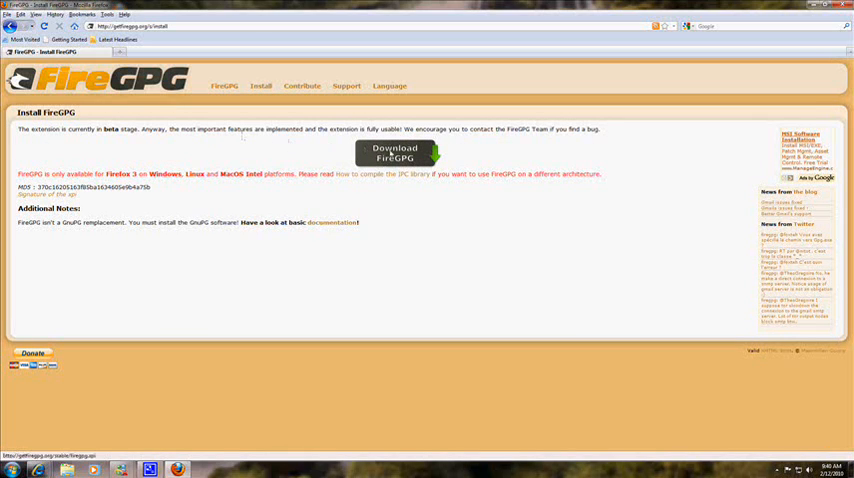
pyautogui.click(396, 152)
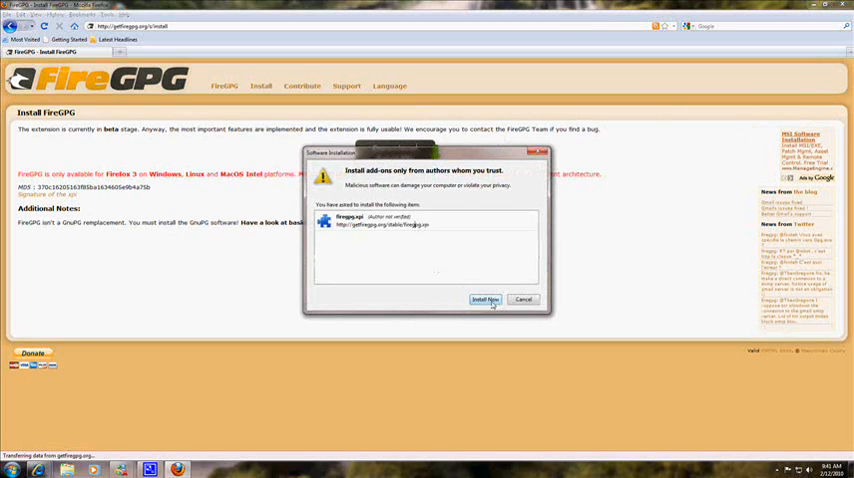
pyautogui.click(484, 300)
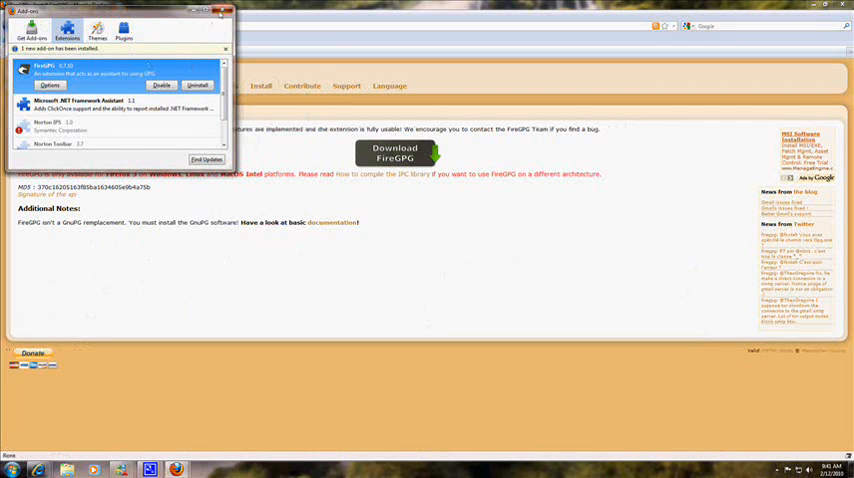
pyautogui.click(48, 84)
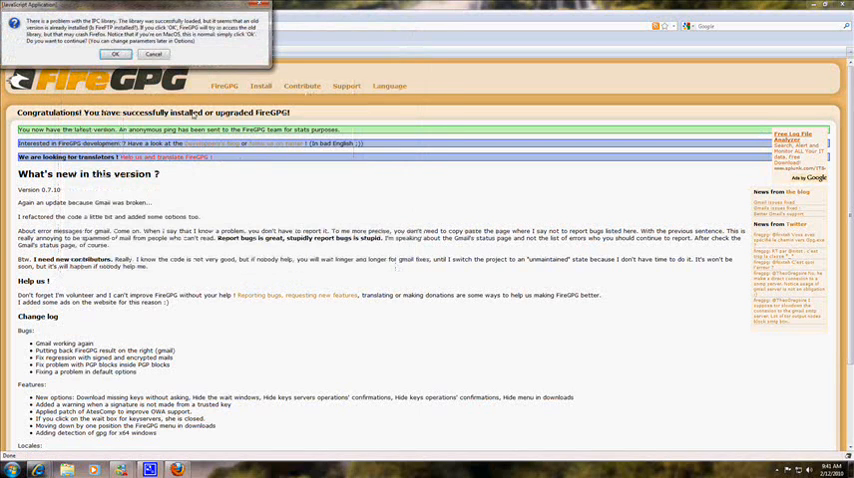
# Step: Dismiss FireGPG's GnuPG-not-found warning and start browsing for the program file
pyautogui.click(116, 54)
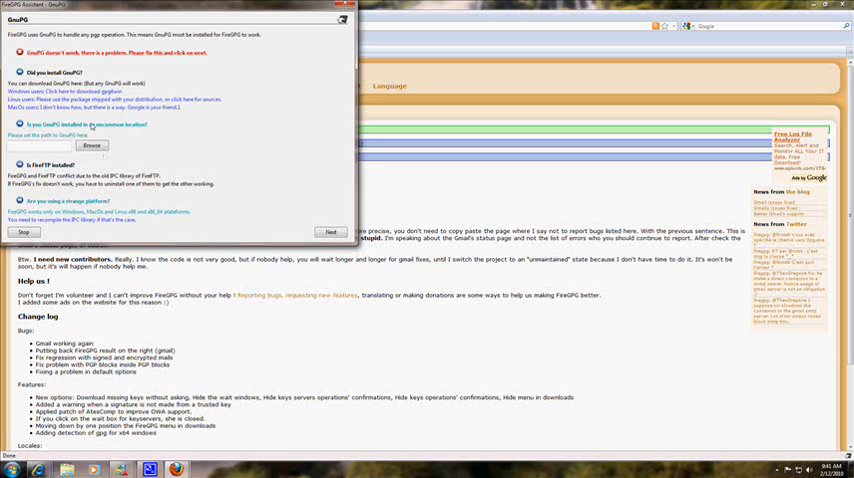
pyautogui.click(92, 146)
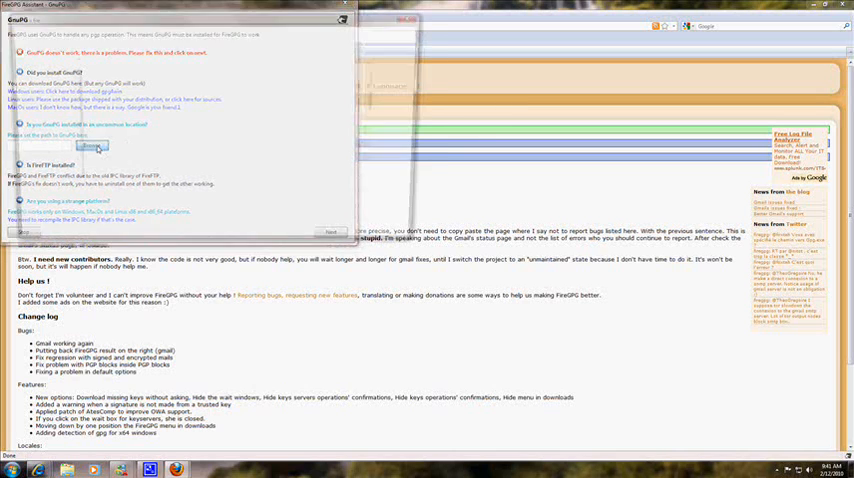
pyautogui.click(90, 148)
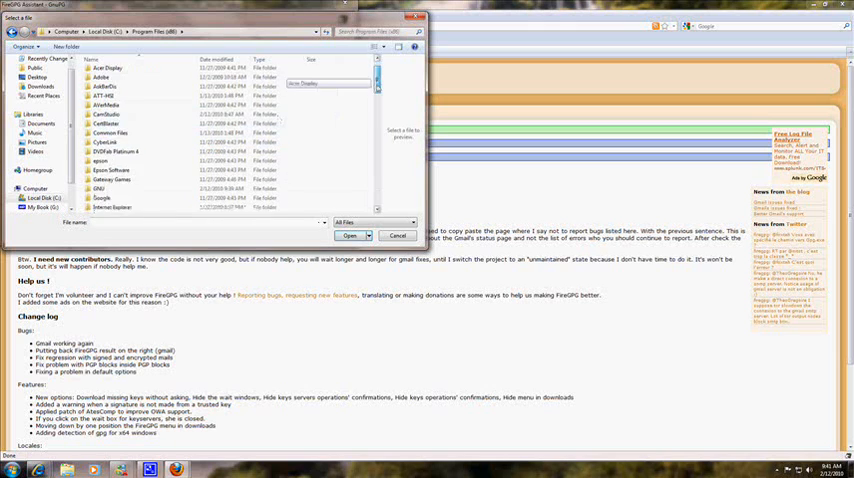
# Step: Select gpg.exe in Program Files (x86) > GNU > GnuPG as FireGPG's program and finish the wizard
pyautogui.doubleClick(100, 188)
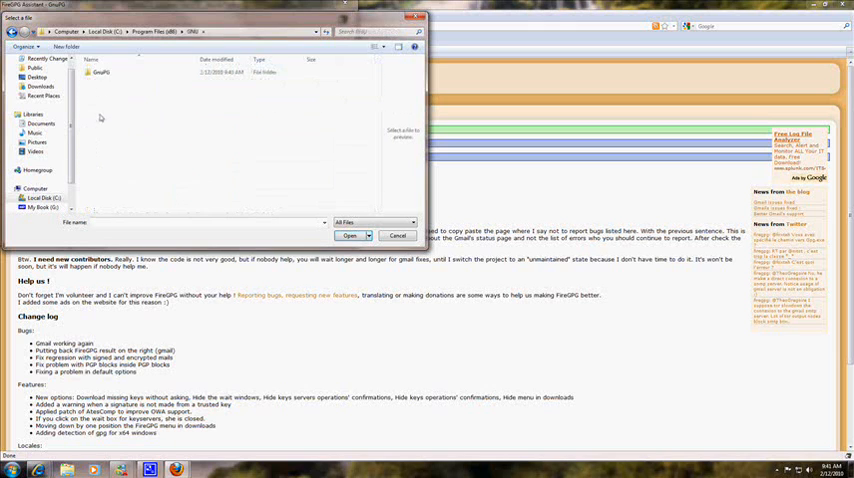
pyautogui.doubleClick(100, 72)
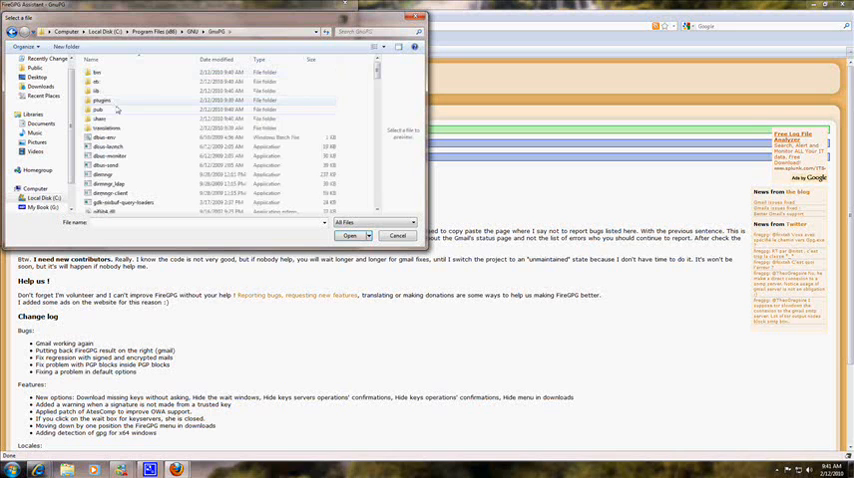
pyautogui.scroll(-3)
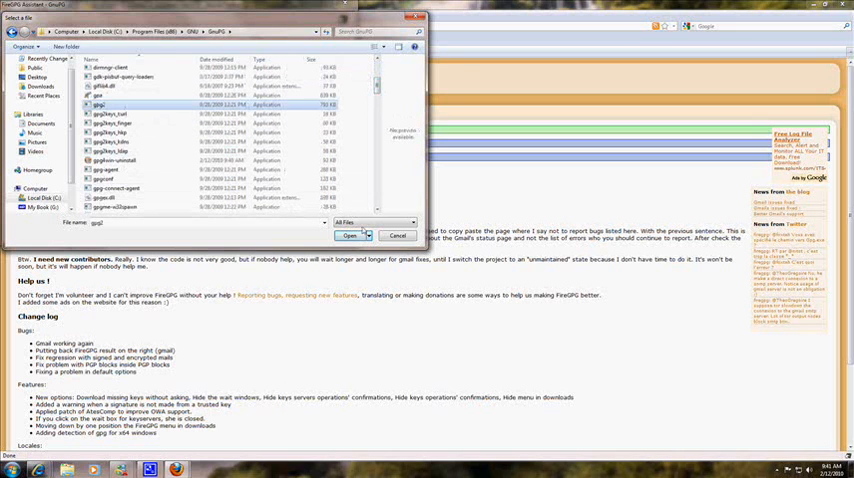
pyautogui.click(350, 236)
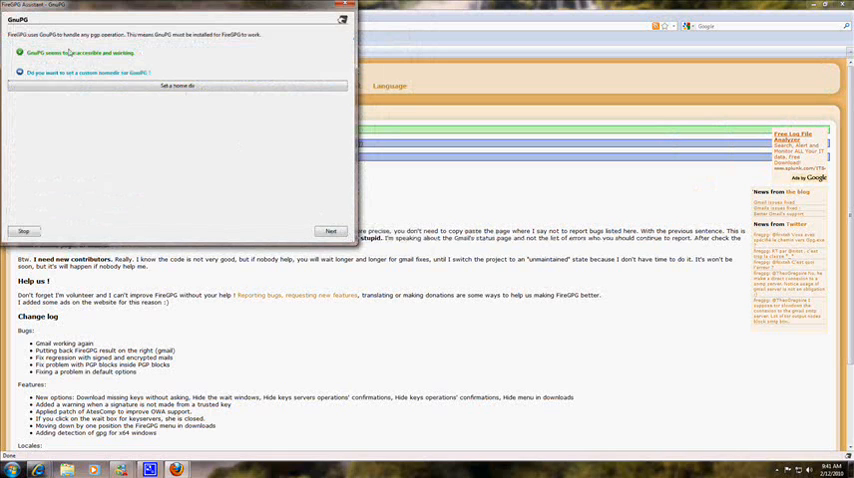
pyautogui.click(330, 232)
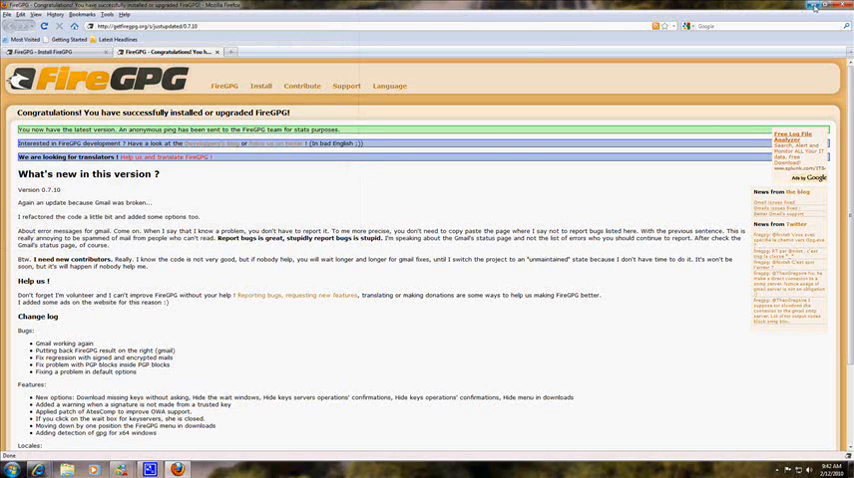
# Step: Launch the GPA key manager from the Start menu search for 'gpg'
pyautogui.click(8, 468)
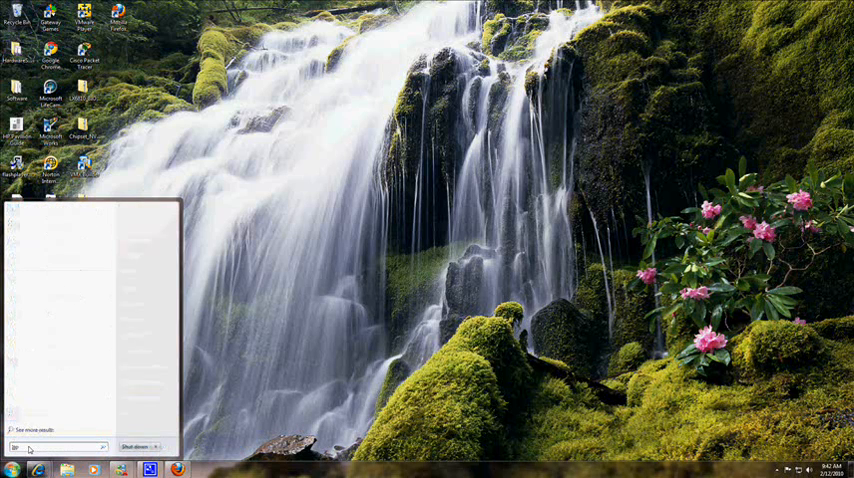
pyautogui.write('gpg')
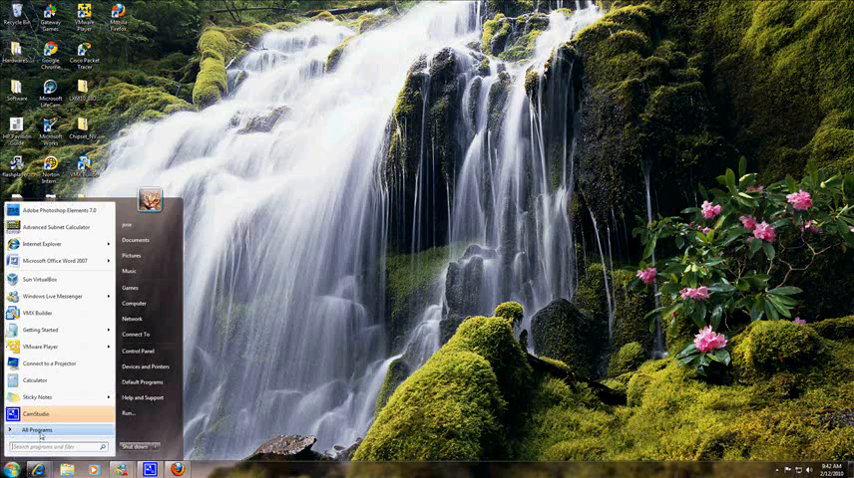
pyautogui.click(36, 430)
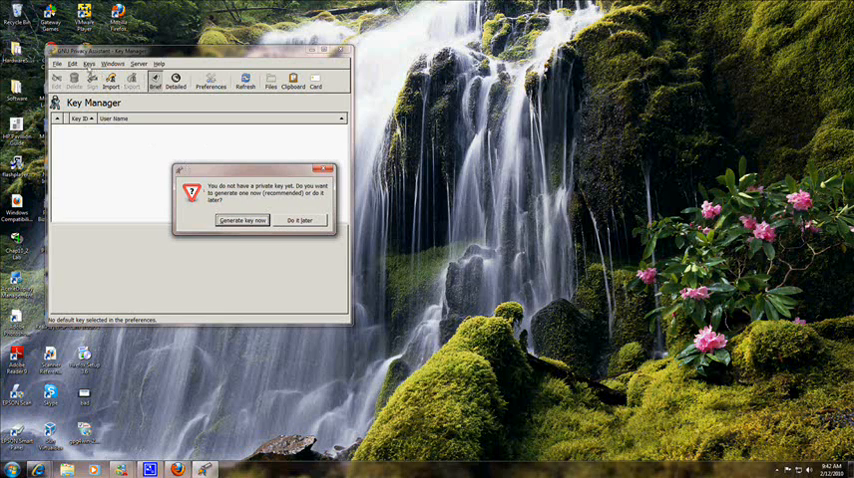
# Step: Generate a new key with the full name and Gmail address, choosing to create a backup
pyautogui.click(240, 220)
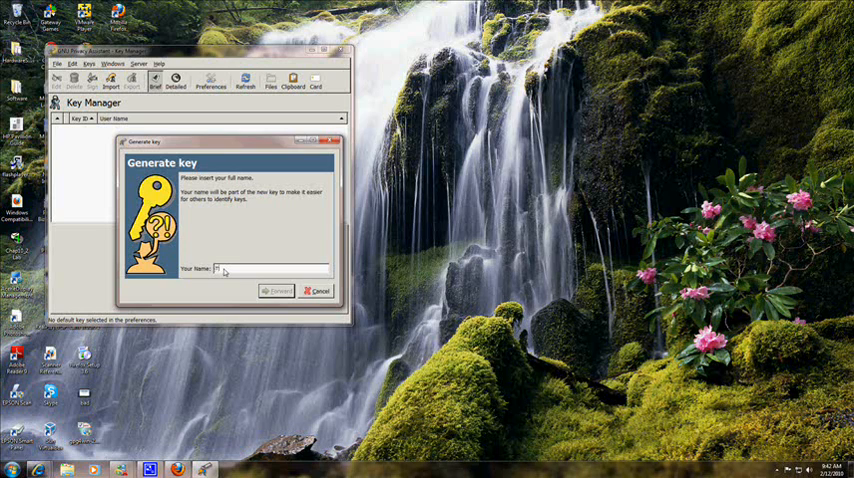
pyautogui.write('The Hack')
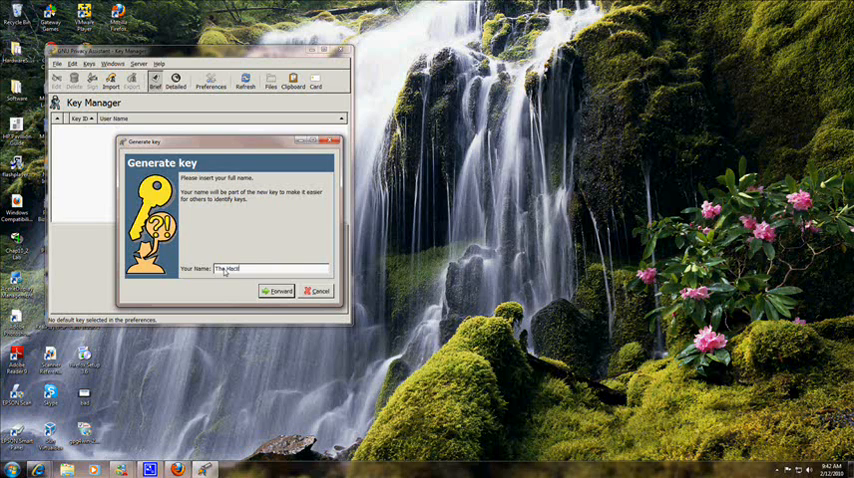
pyautogui.click(280, 292)
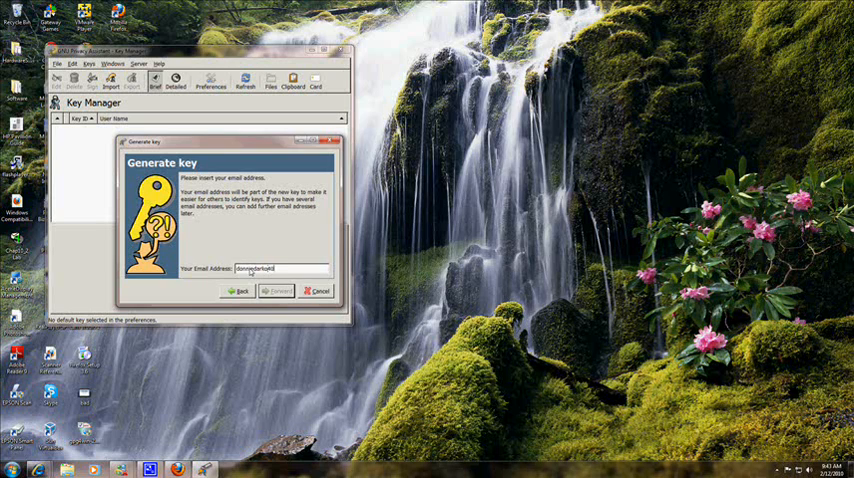
pyautogui.write('@gmail.com')
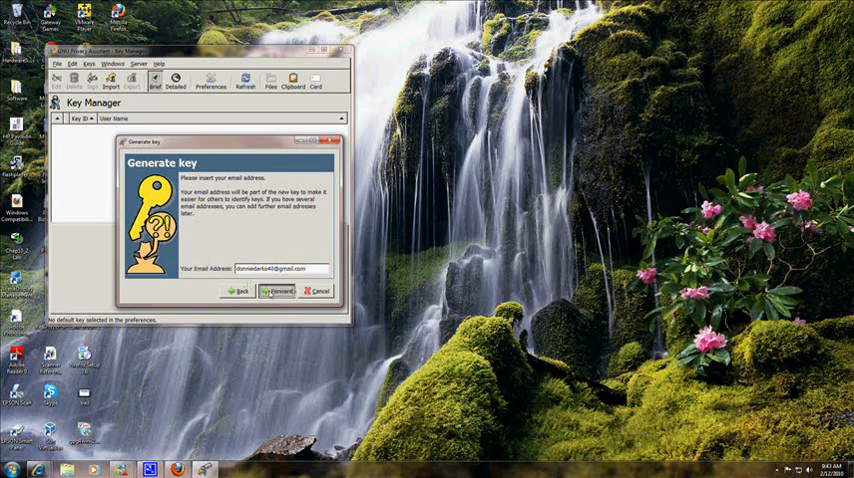
pyautogui.click(276, 292)
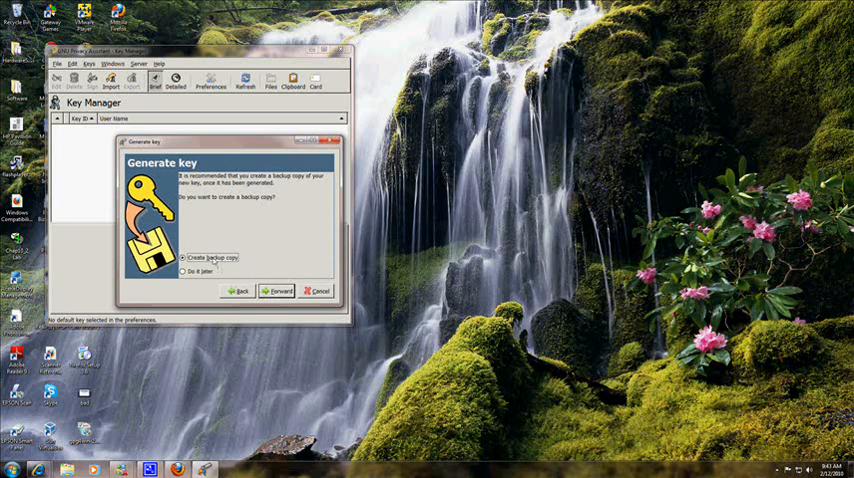
pyautogui.click(276, 292)
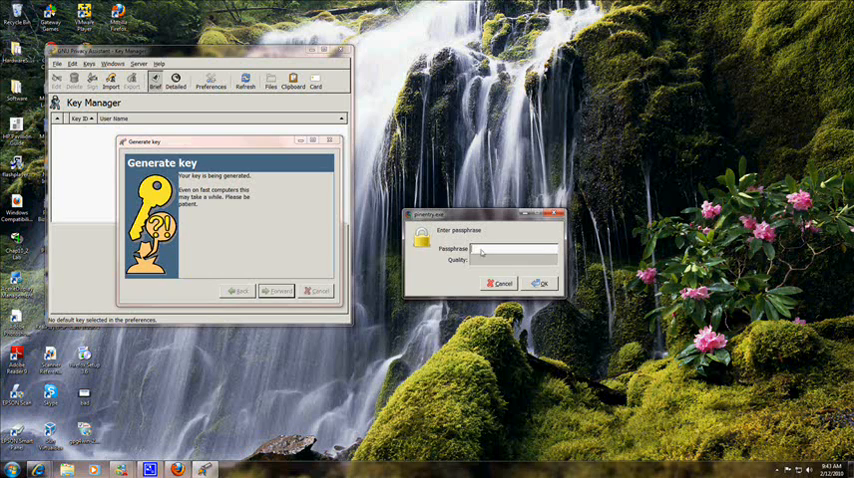
# Step: Enter and confirm the passphrase, then save the key's backup copy
pyautogui.write('*')
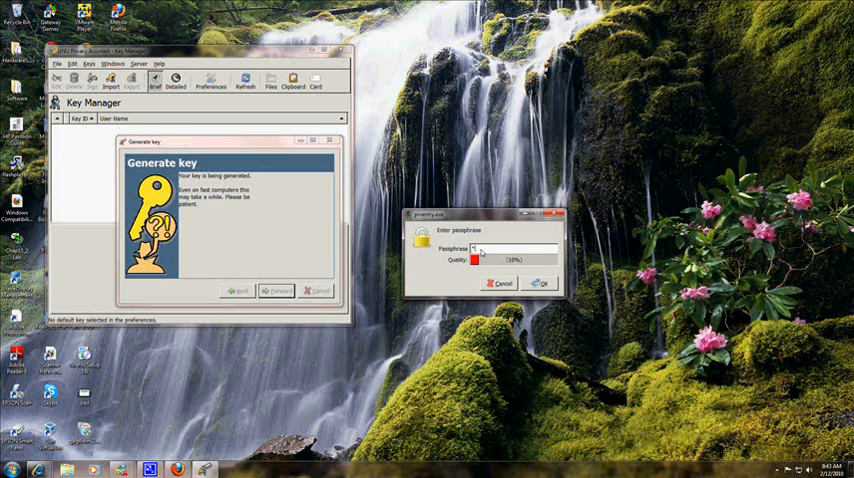
pyautogui.write('****')
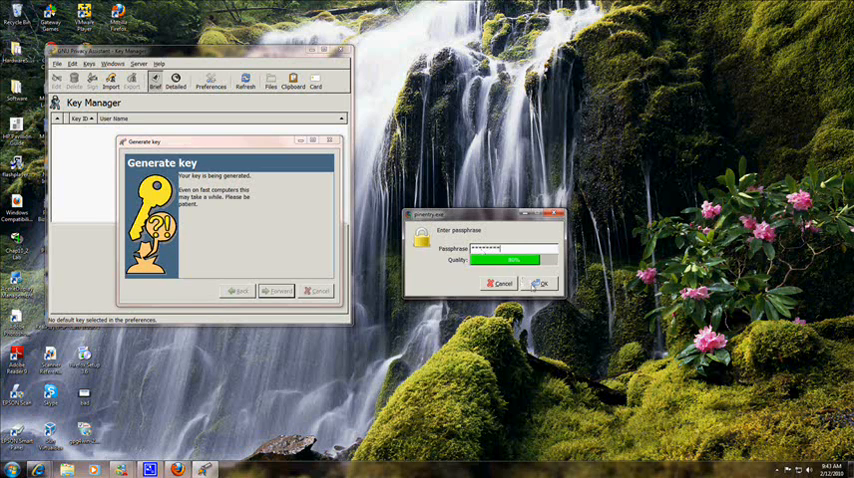
pyautogui.click(540, 284)
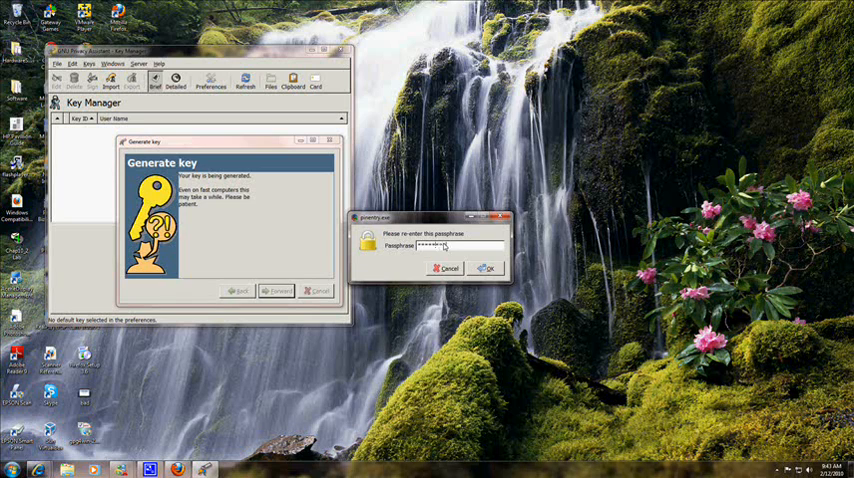
pyautogui.click(488, 268)
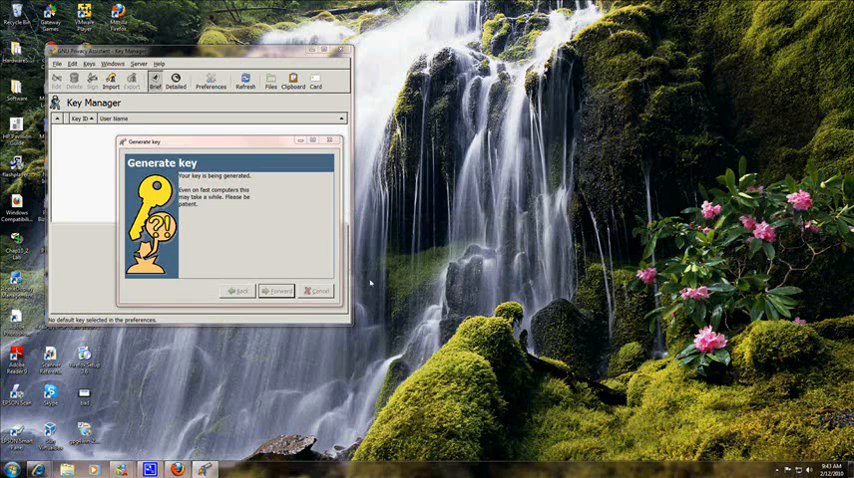
pyautogui.moveTo(316, 276)
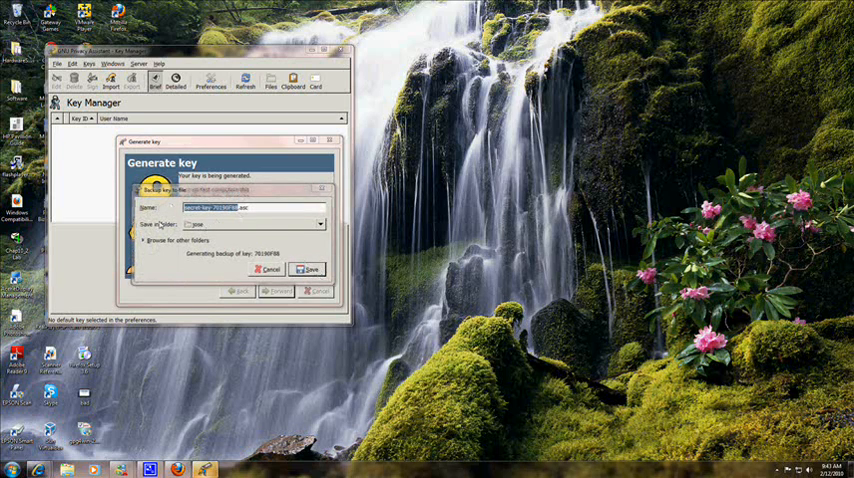
pyautogui.click(320, 224)
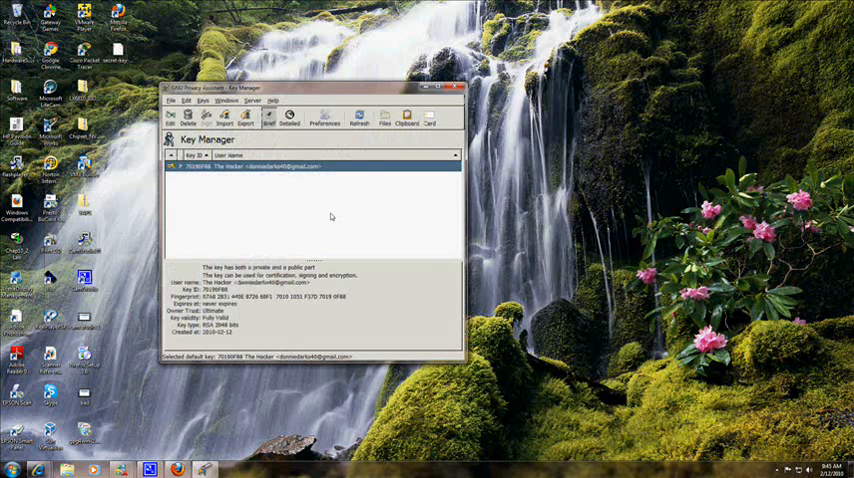
pyautogui.moveTo(308, 90)
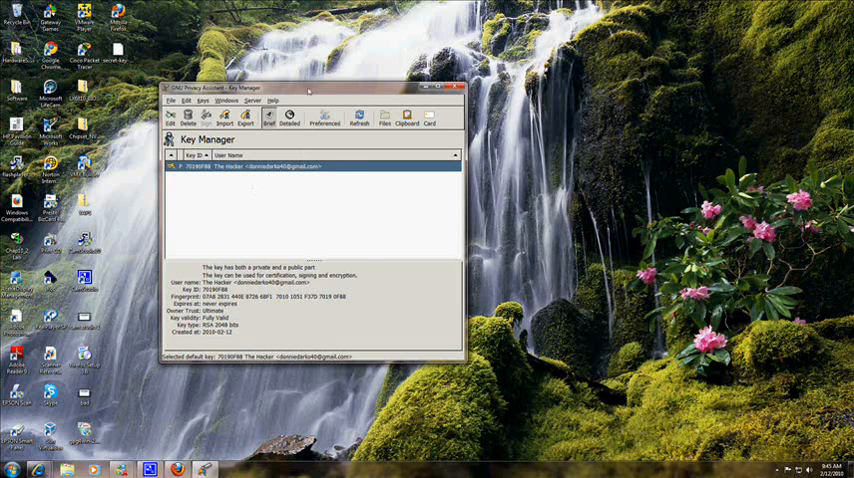
# Step: Export the new public key to a file named 'pub key'
pyautogui.moveTo(310, 88); pyautogui.dragTo(560, 88)
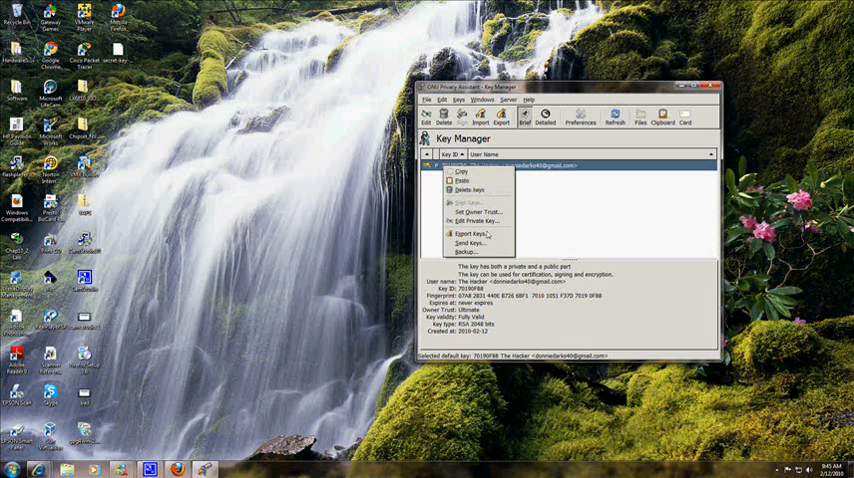
pyautogui.click(470, 234)
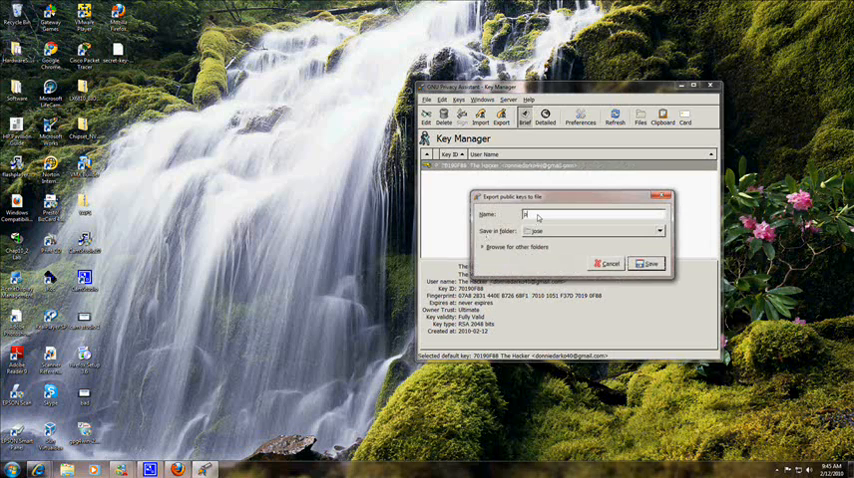
pyautogui.write('pub key')
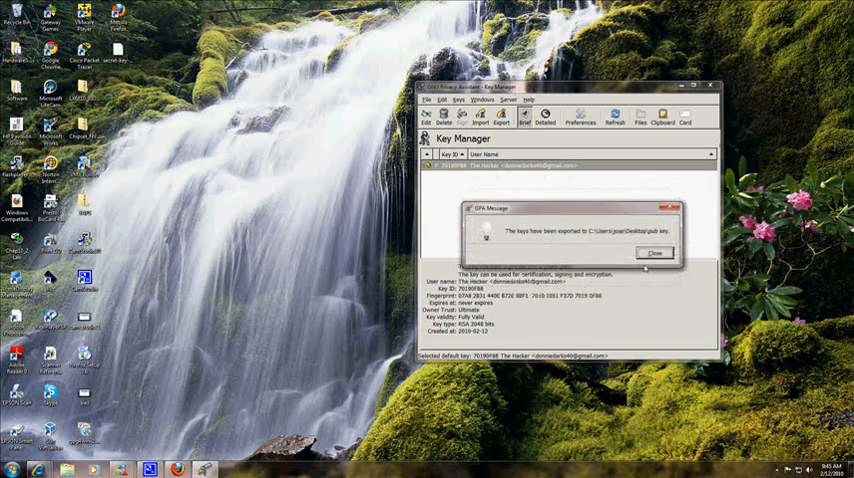
pyautogui.click(654, 252)
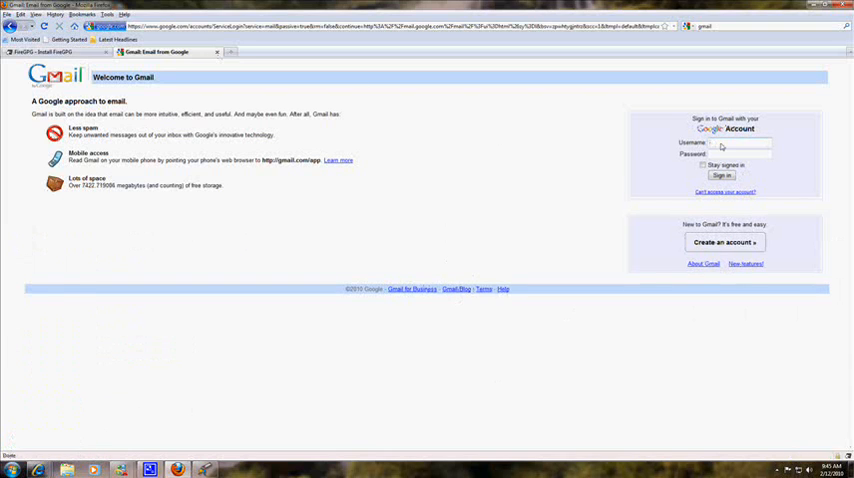
# Step: Enter the Gmail username and password and sign in to reach the inbox
pyautogui.write('das')
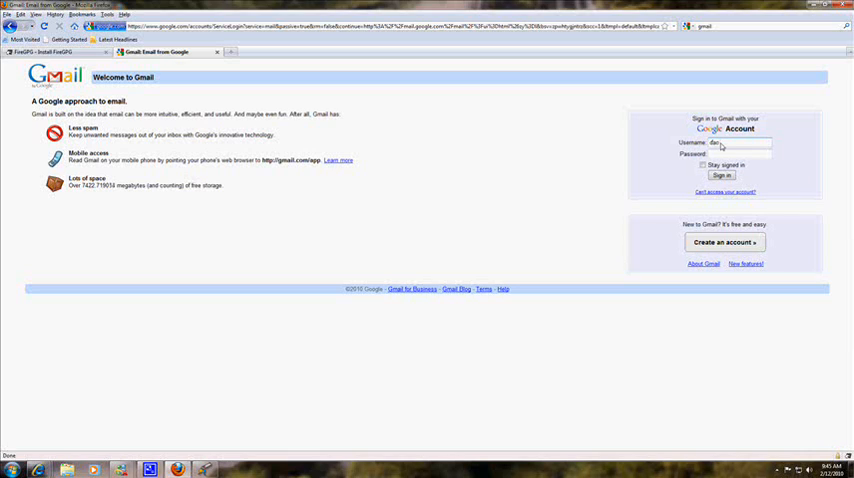
pyautogui.write('o')
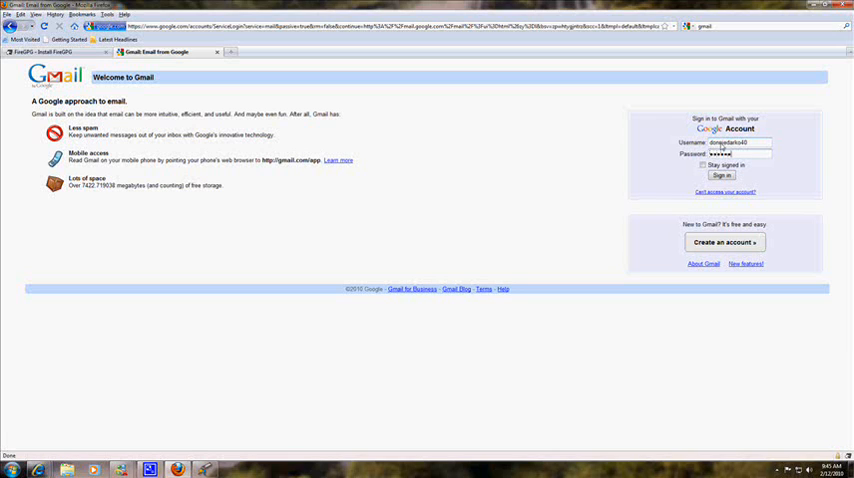
pyautogui.click(722, 188)
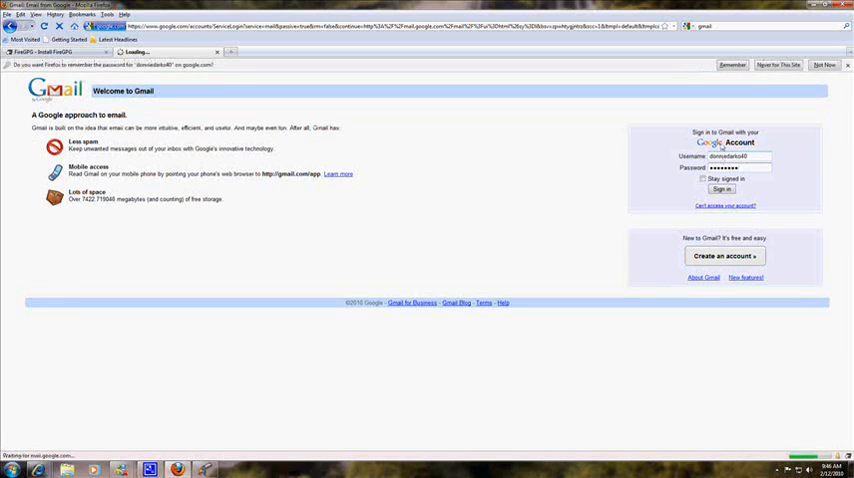
pyautogui.click(722, 188)
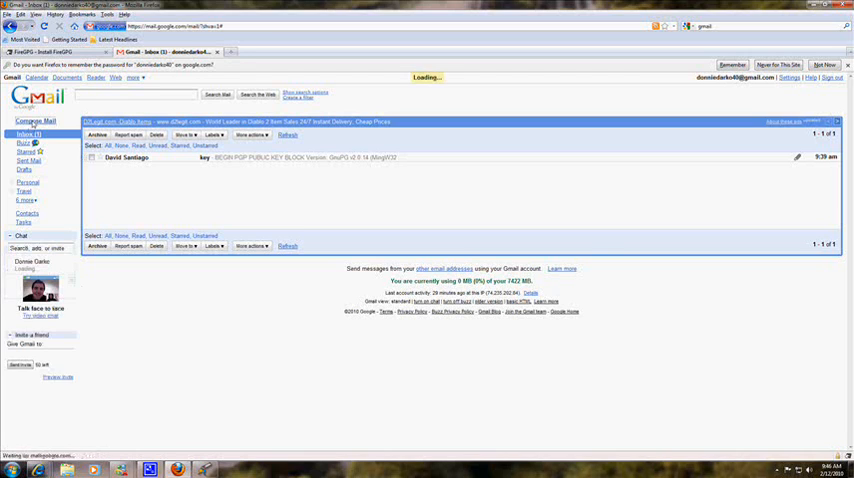
# Step: Compose a new message to the contact and copy the exported public key text from Notepad
pyautogui.click(34, 122)
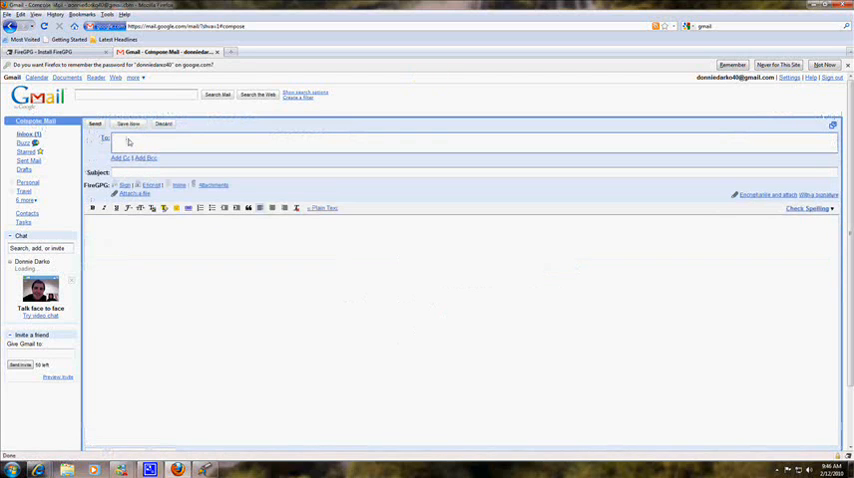
pyautogui.write('ms')
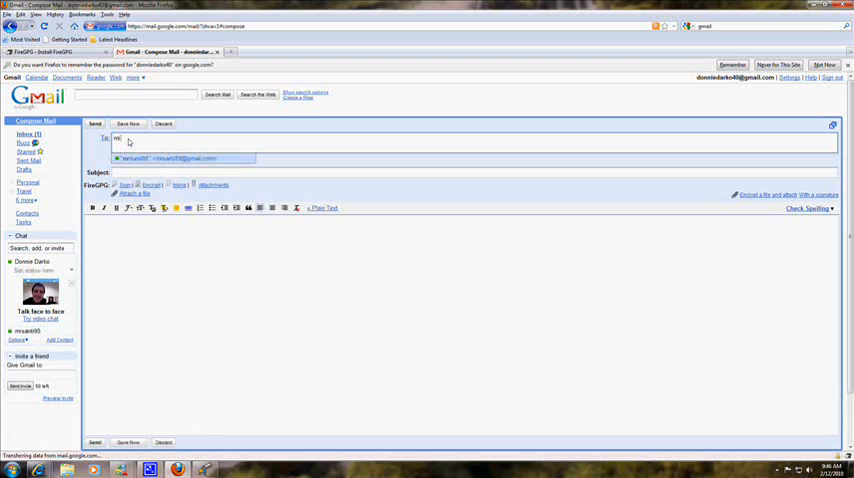
pyautogui.click(184, 158)
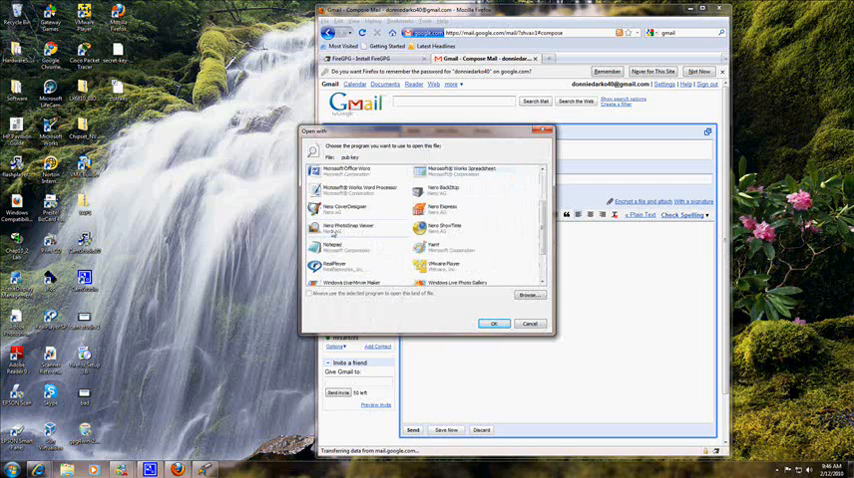
pyautogui.click(492, 324)
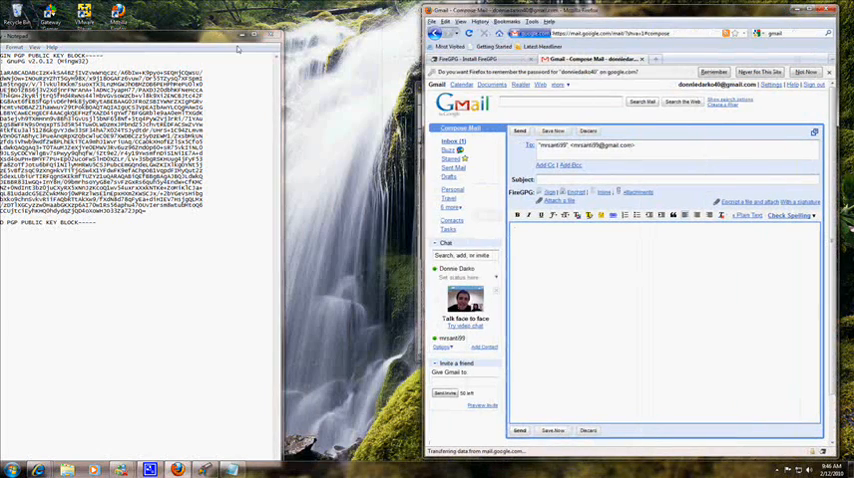
pyautogui.press('ctrl+a')
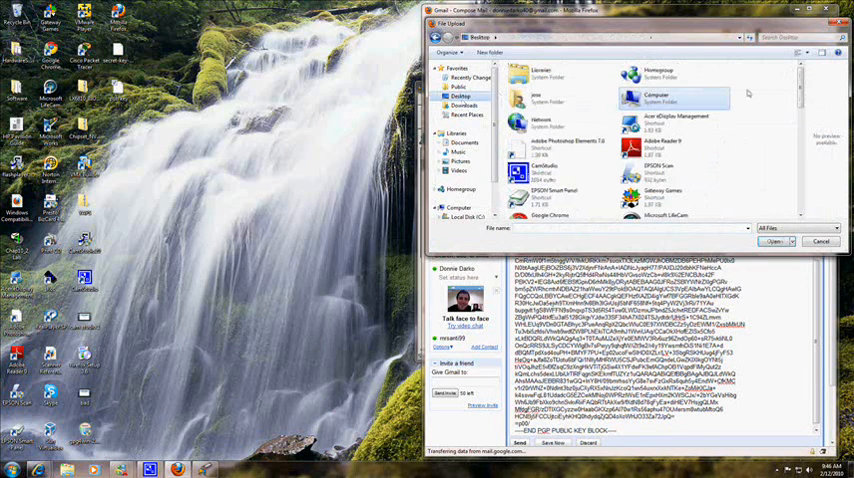
# Step: Paste the PGP public key block into the body and send without a subject
pyautogui.scroll(-3)
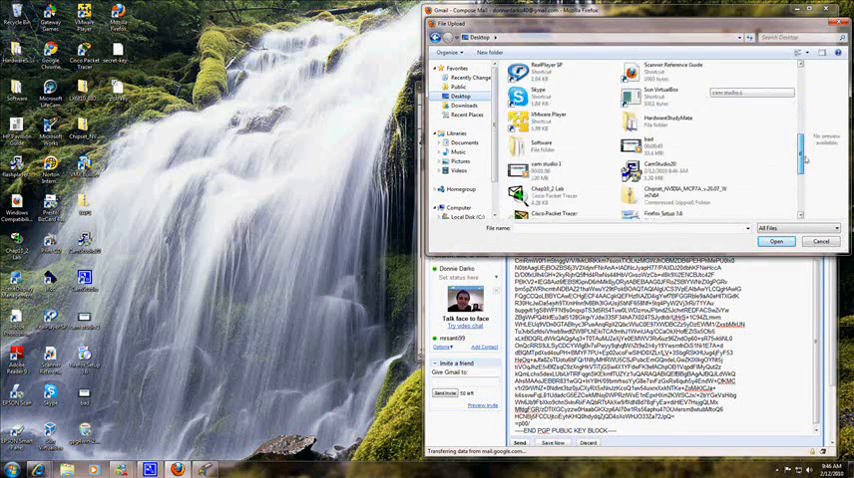
pyautogui.scroll(-3)
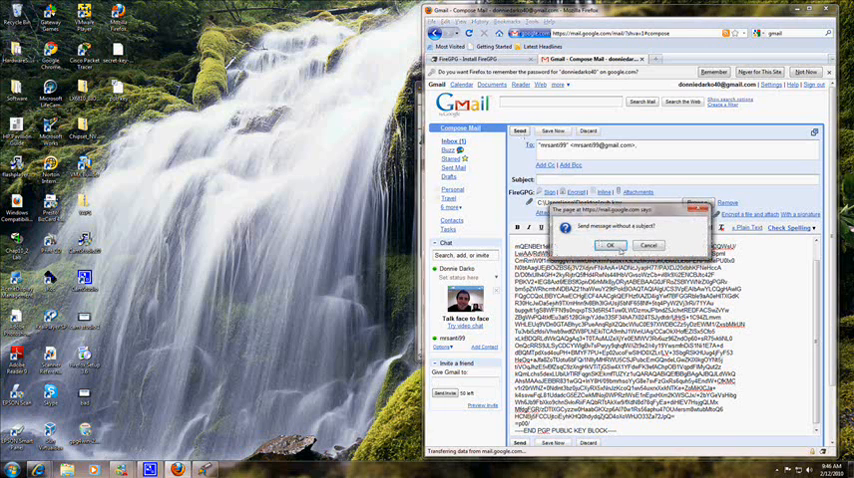
pyautogui.click(612, 246)
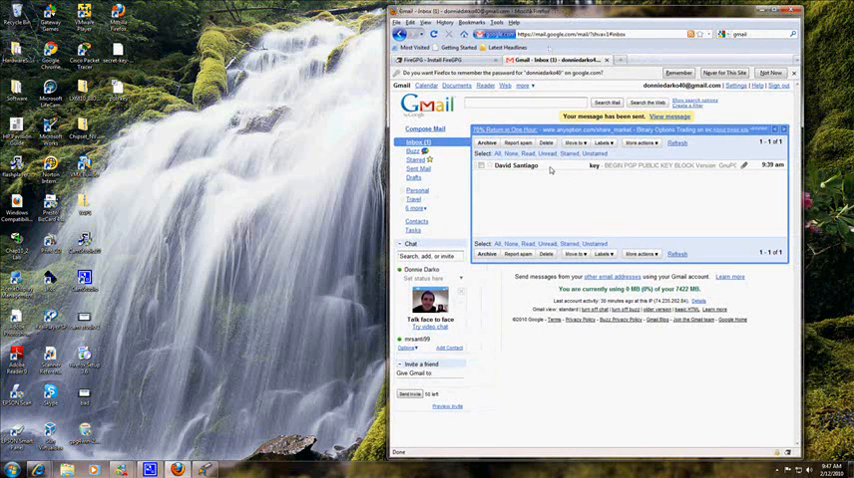
# Step: Open the 'Key' message and download the attached public key file, saving it to disk
pyautogui.click(516, 166)
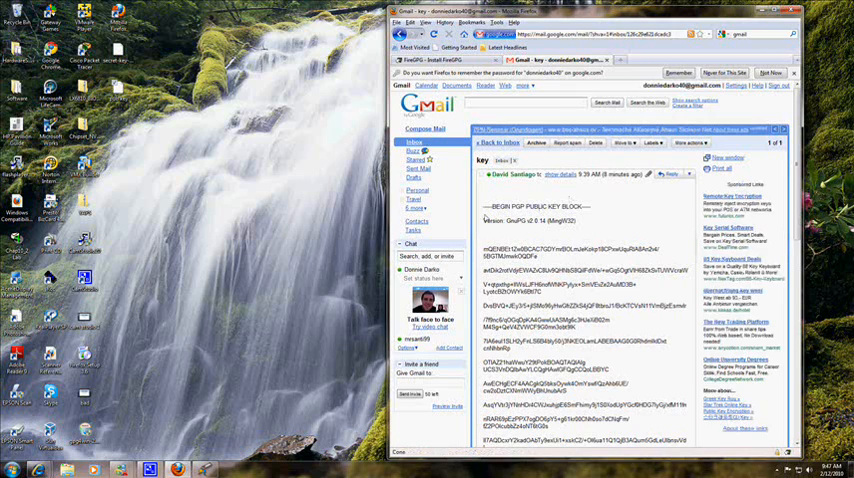
pyautogui.moveTo(482, 212)
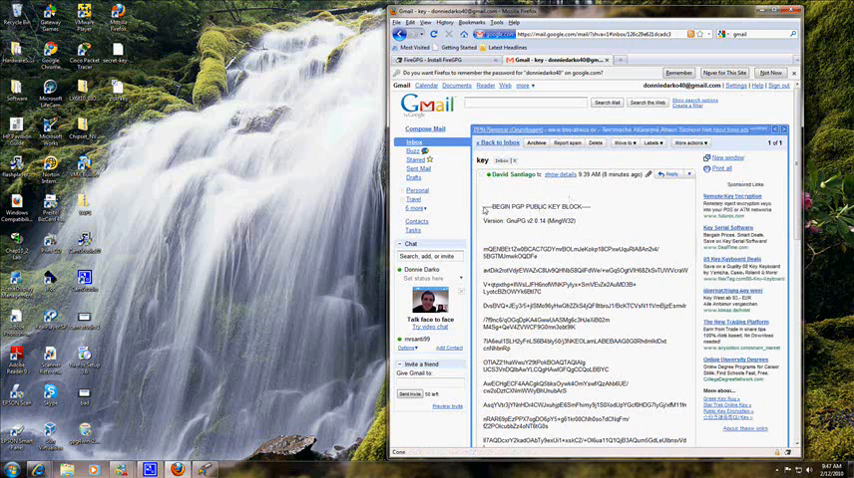
pyautogui.moveTo(482, 206); pyautogui.dragTo(630, 290)
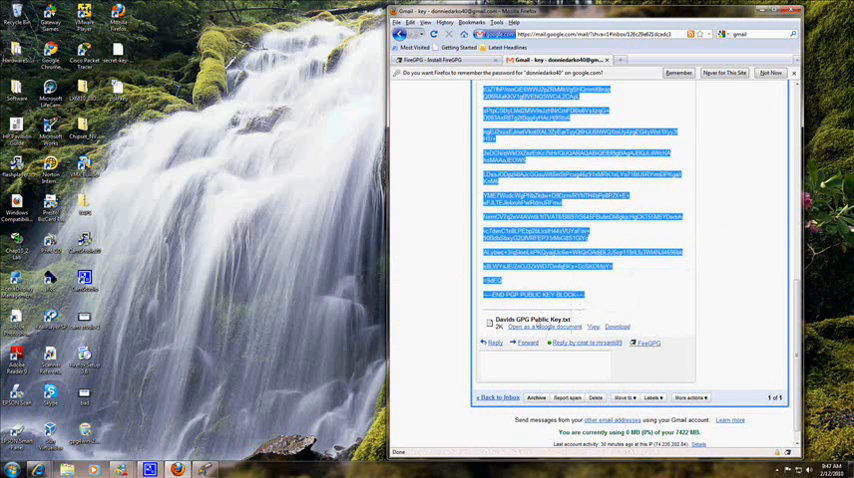
pyautogui.click(616, 326)
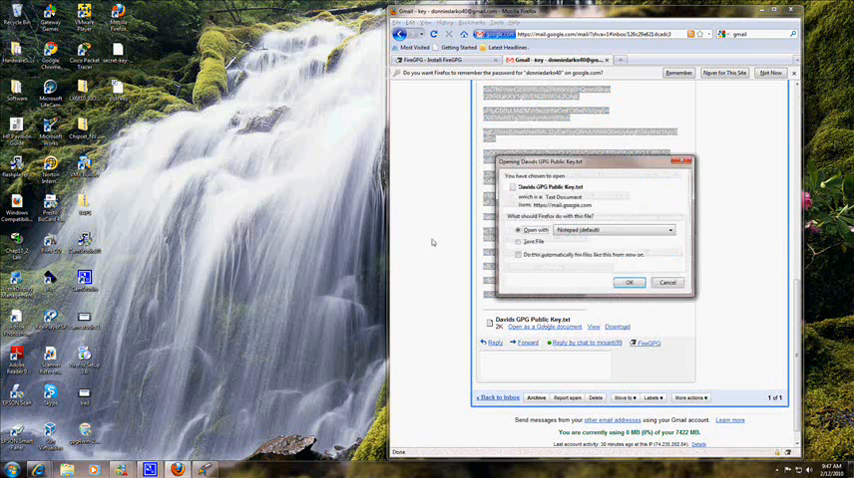
pyautogui.click(520, 242)
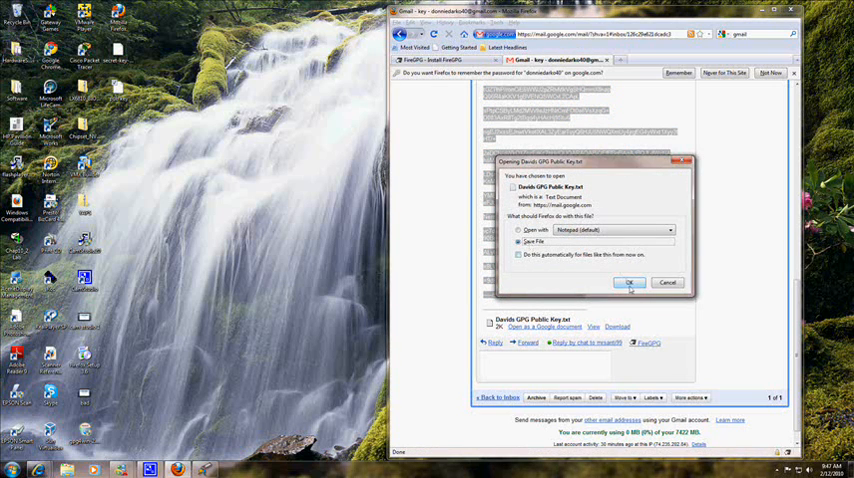
pyautogui.click(628, 282)
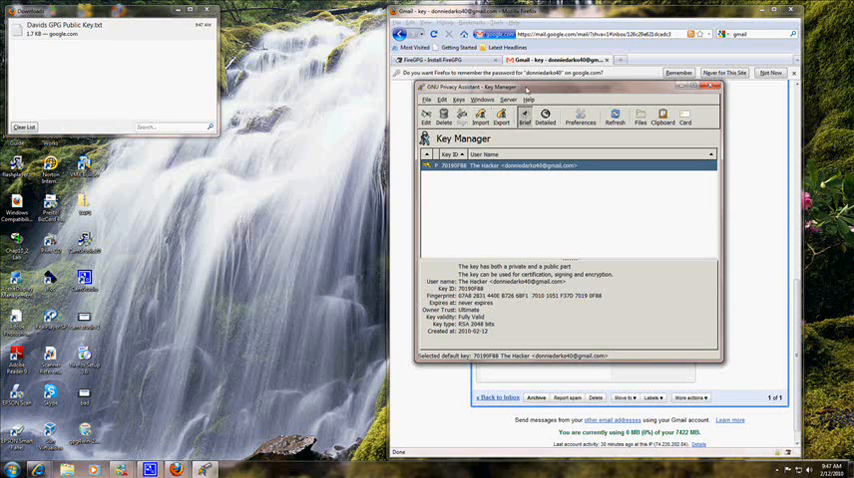
# Step: Import the downloaded public key .txt into Key Manager and close the import summary
pyautogui.moveTo(564, 86); pyautogui.dragTo(390, 90)
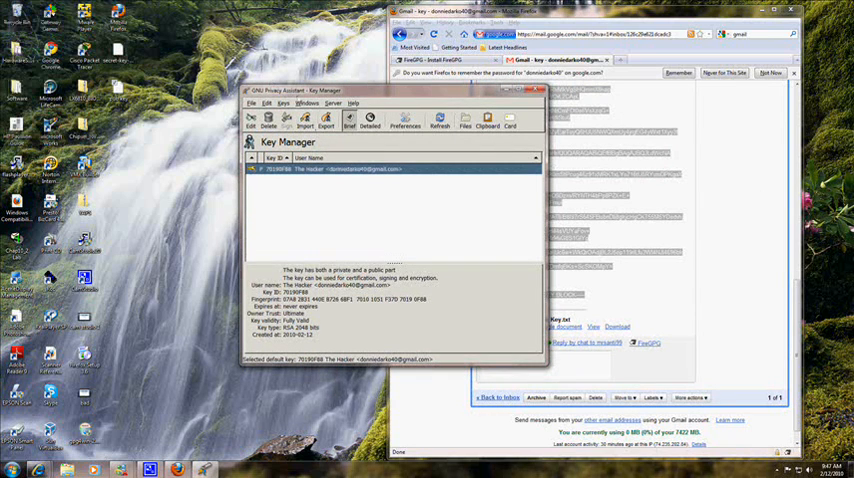
pyautogui.click(304, 120)
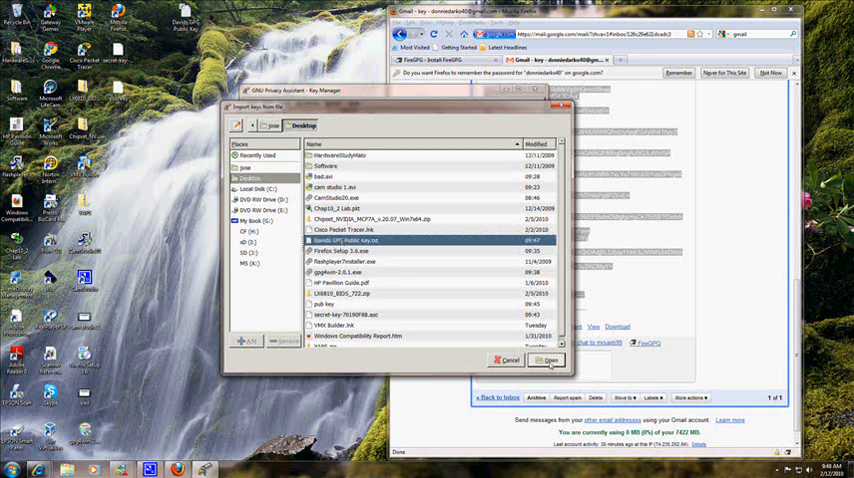
pyautogui.click(548, 360)
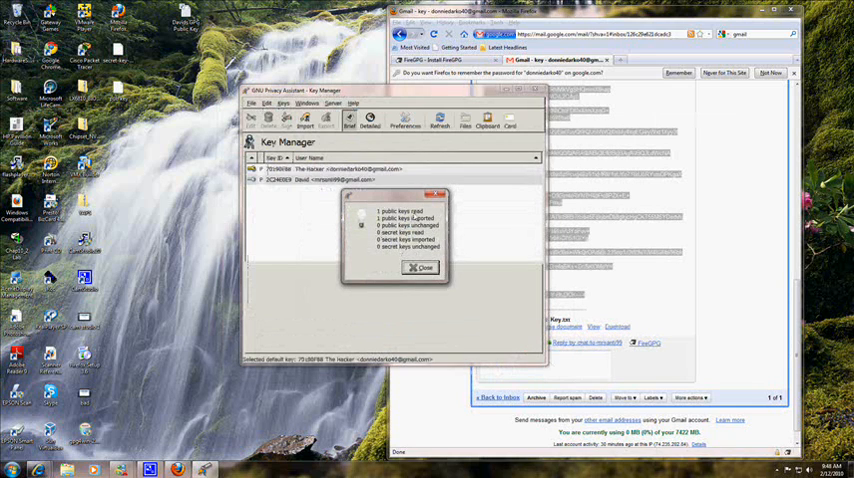
pyautogui.click(420, 268)
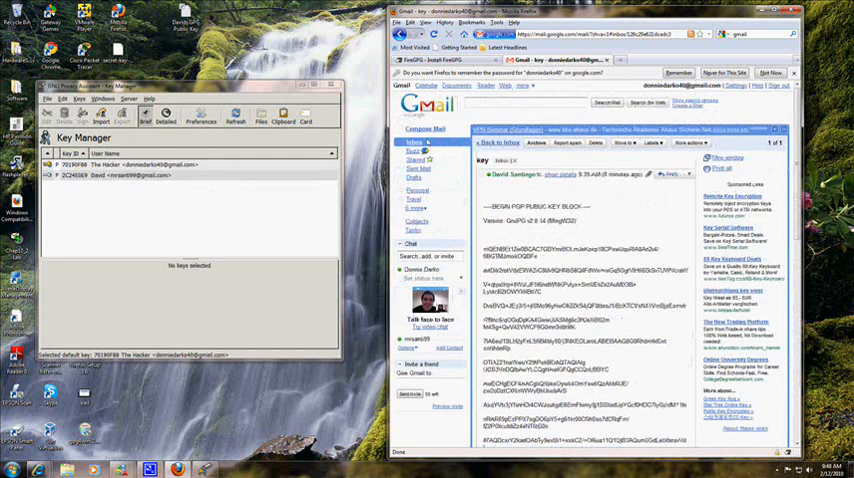
# Step: Compose a message to the contact with body 'Hello this is an encryption test' and subject Test
pyautogui.click(424, 128)
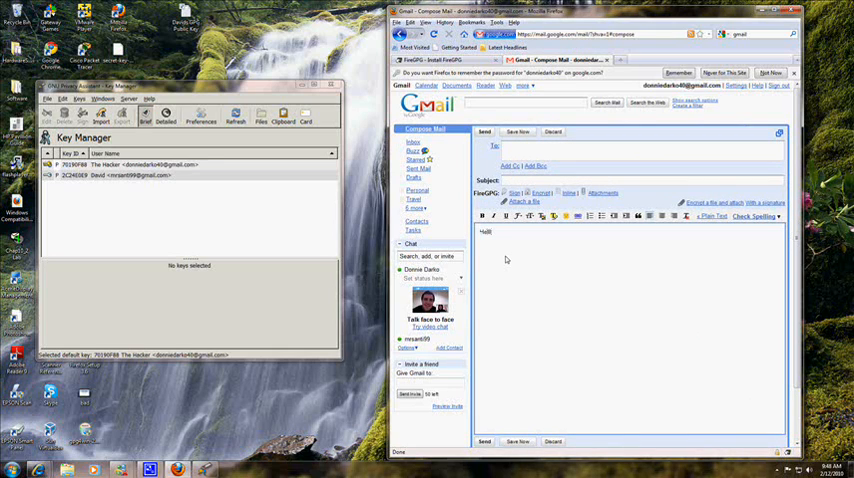
pyautogui.write('Hello this is')
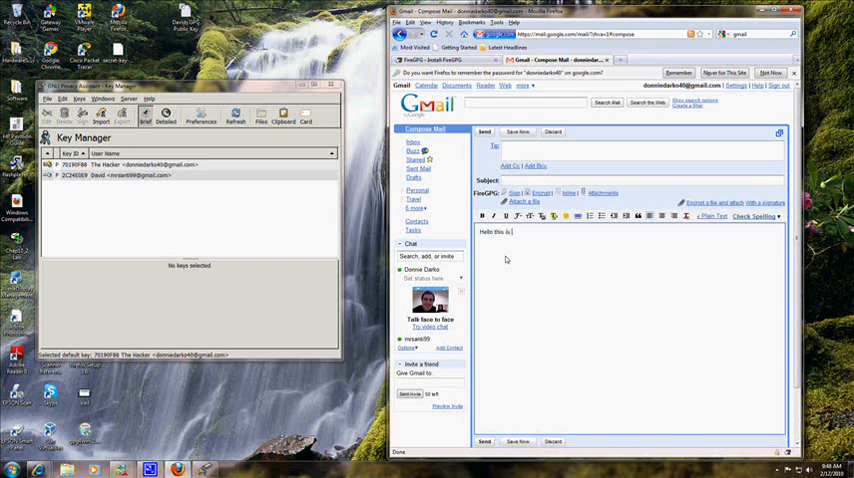
pyautogui.write('an')
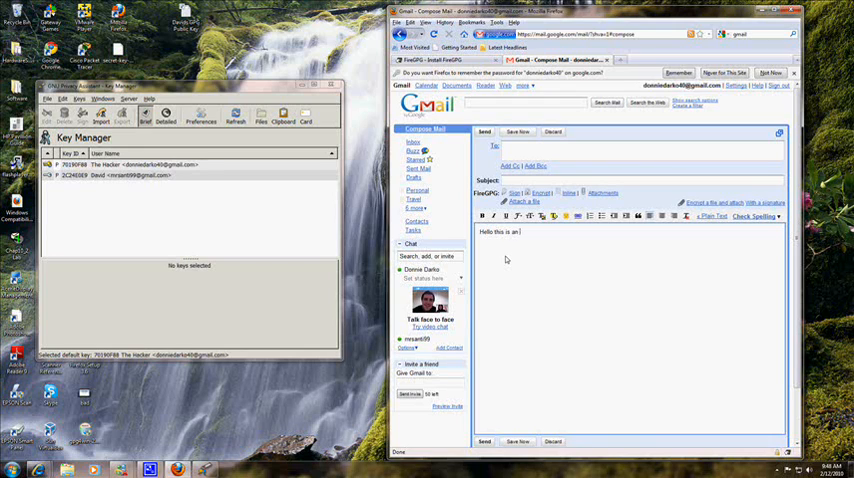
pyautogui.write('encrypt')
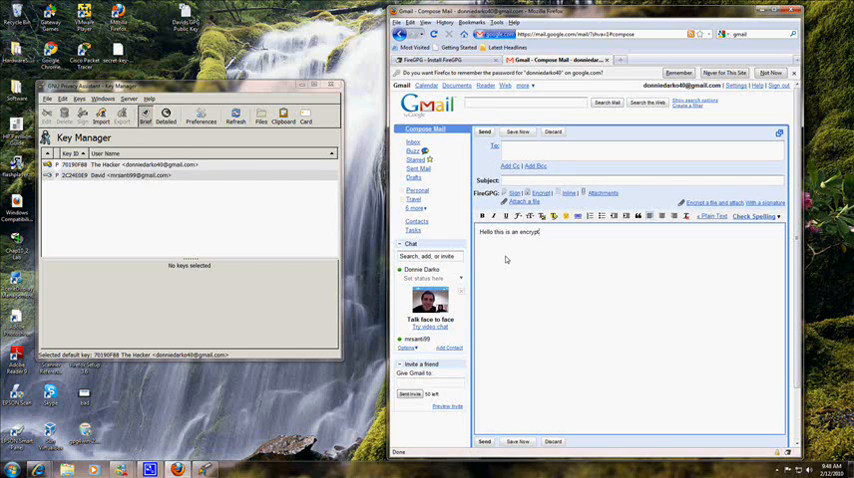
pyautogui.write('ion test')
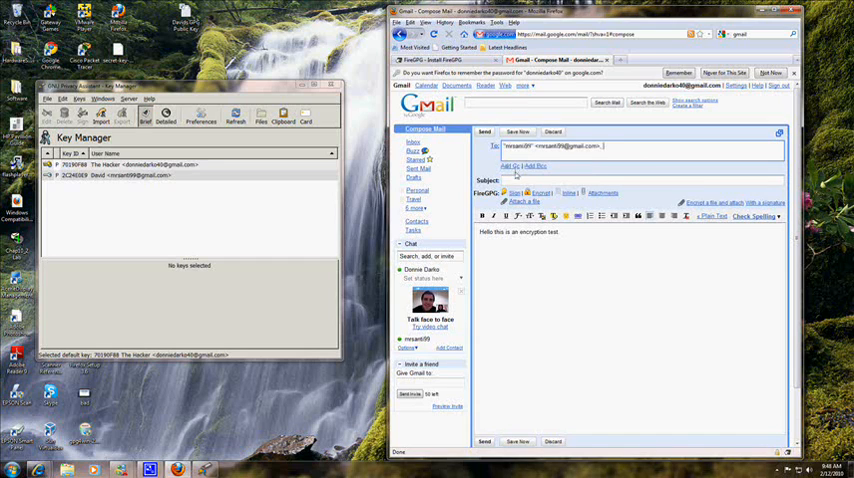
pyautogui.click(640, 180)
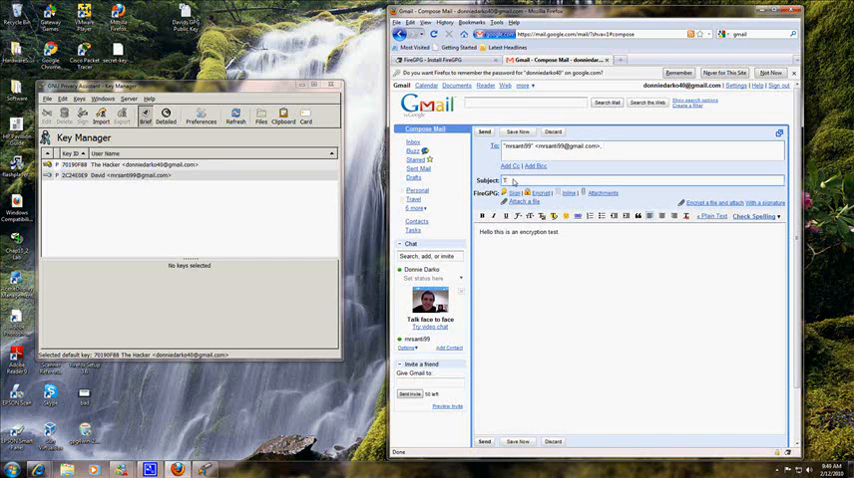
pyautogui.write('Test')
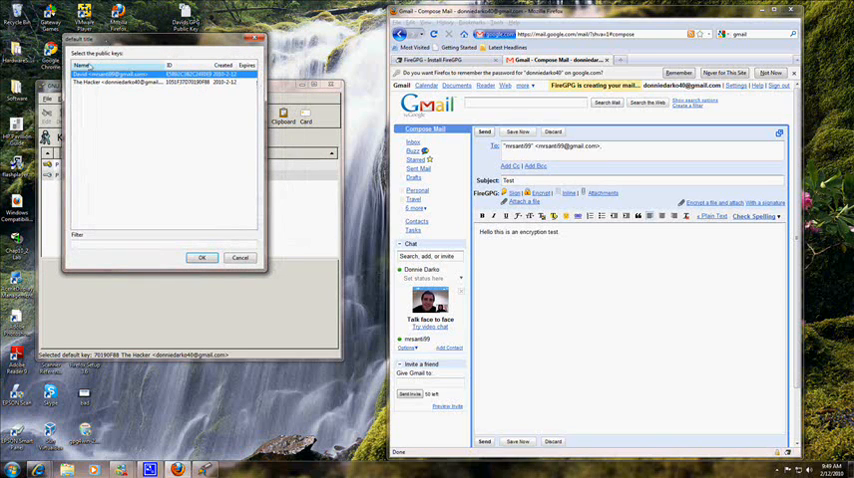
# Step: Sign and encrypt with the contact's public key, entering the private key passphrase to send
pyautogui.click(200, 258)
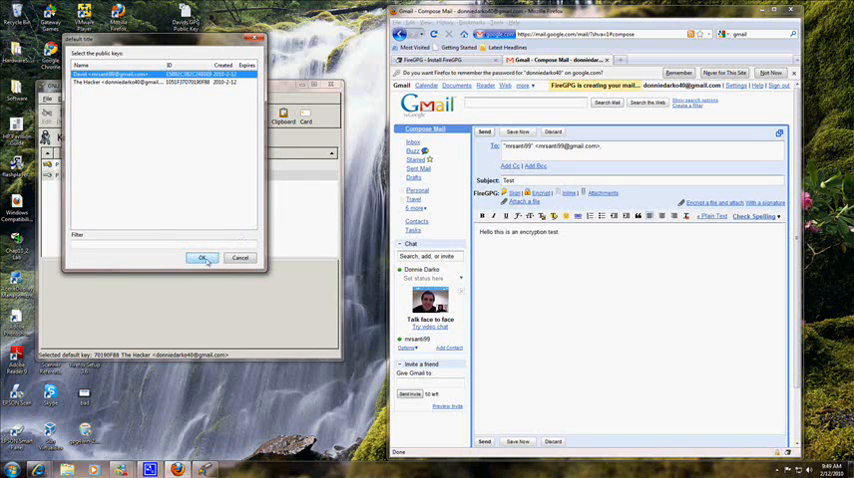
pyautogui.click(200, 258)
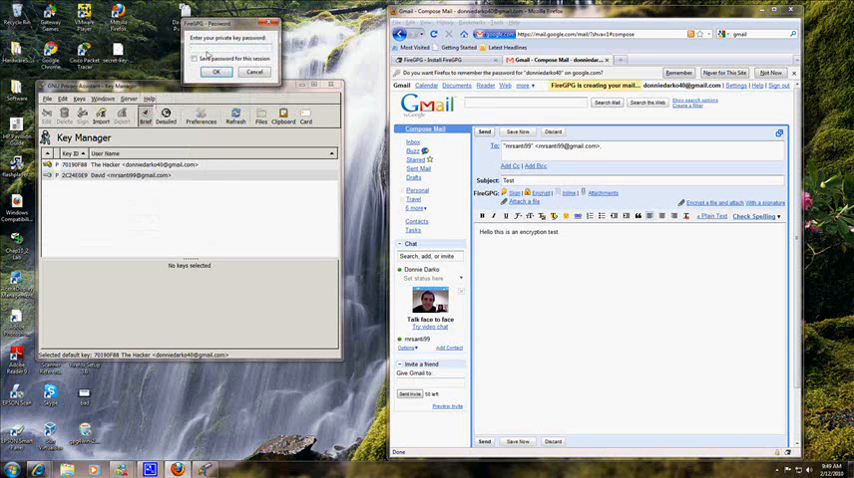
pyautogui.write('password')
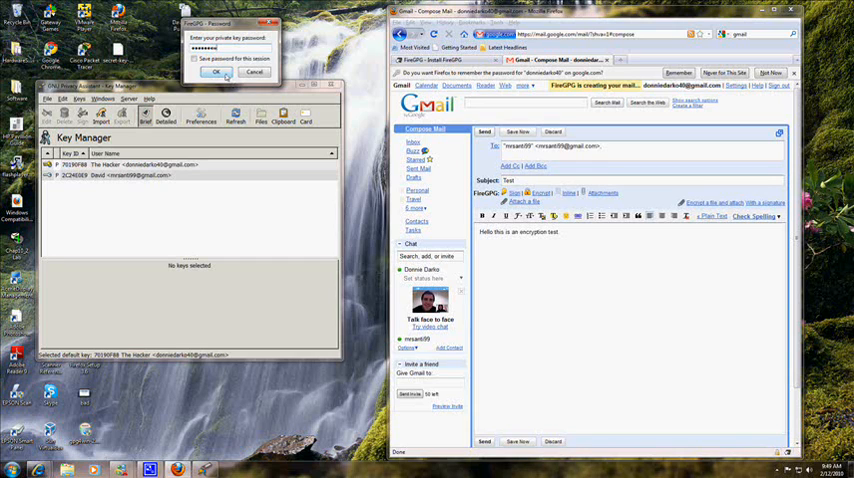
pyautogui.click(216, 72)
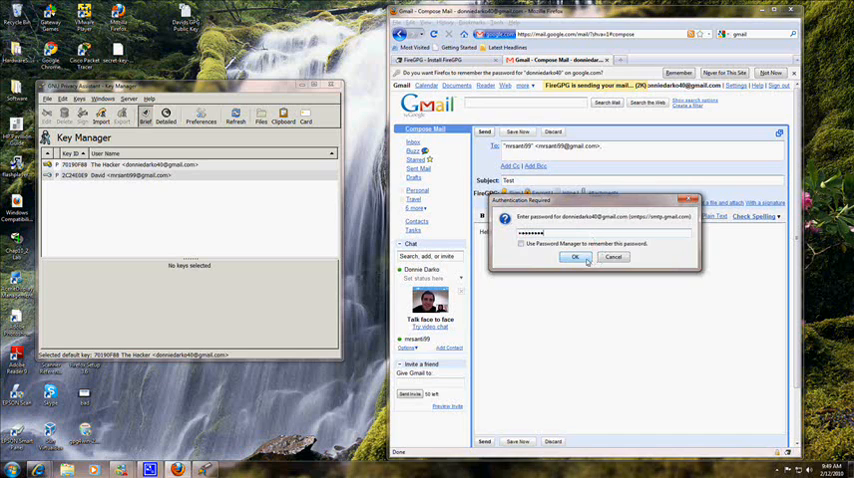
# Step: Approve the sign-in prompt, open the Test message and enter the private key passphrase in FireGPG
pyautogui.click(574, 256)
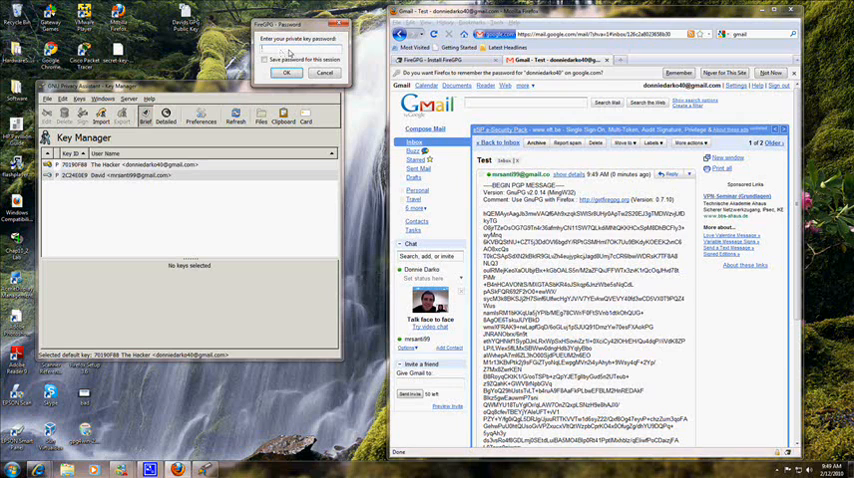
pyautogui.write('password')
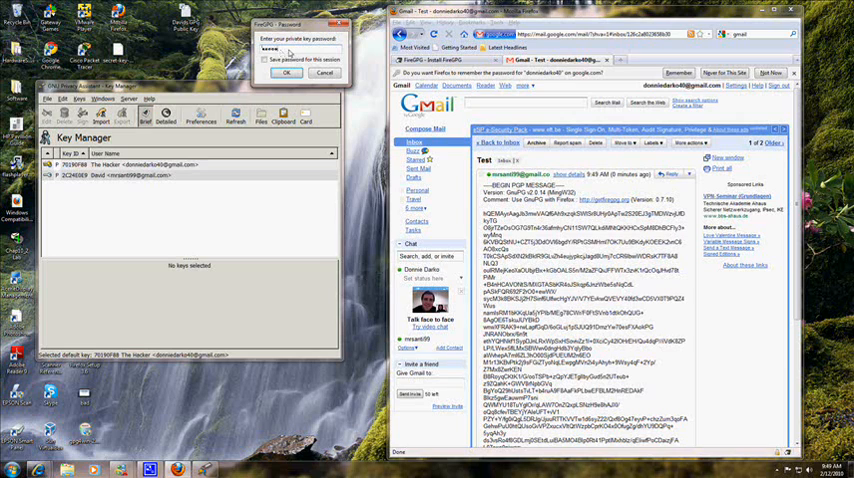